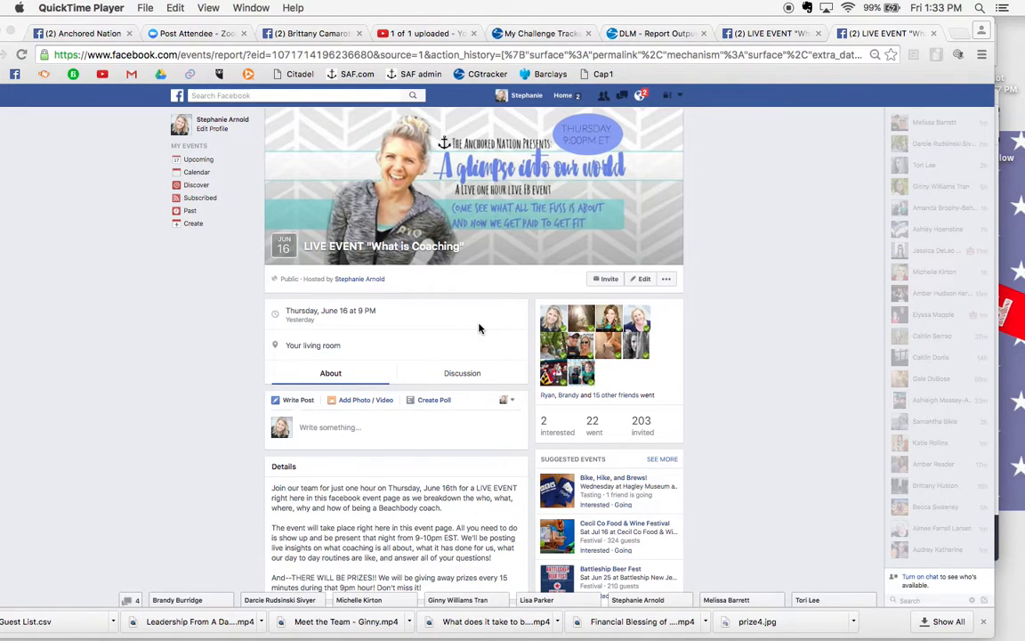
mouse_move(240, 509)
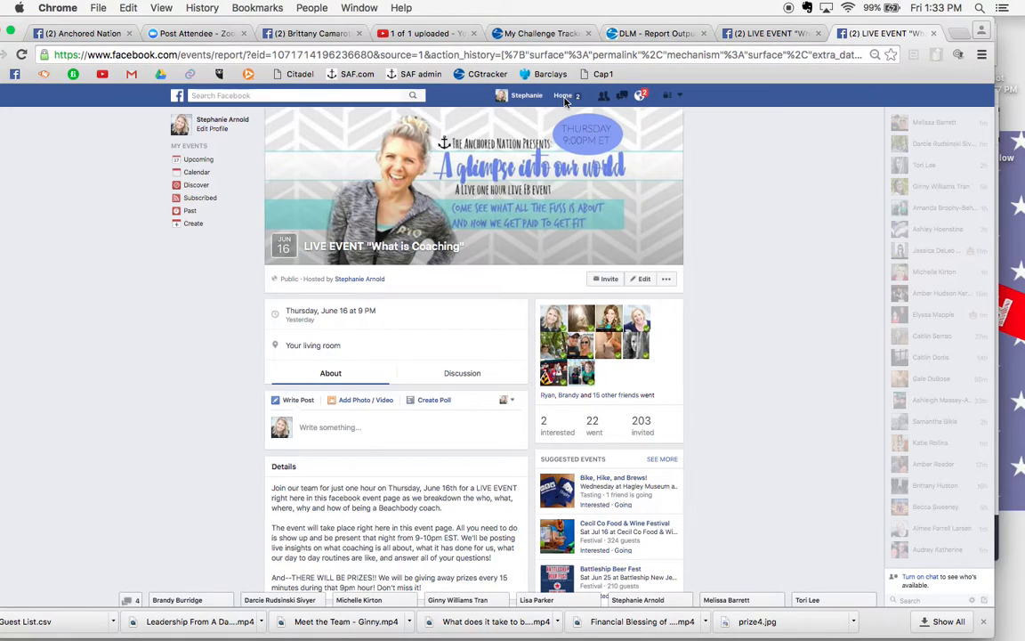
- Return Home, go to Events and switch to the Past list showing the June 16 "What is Coaching?" event
left_click(562, 96)
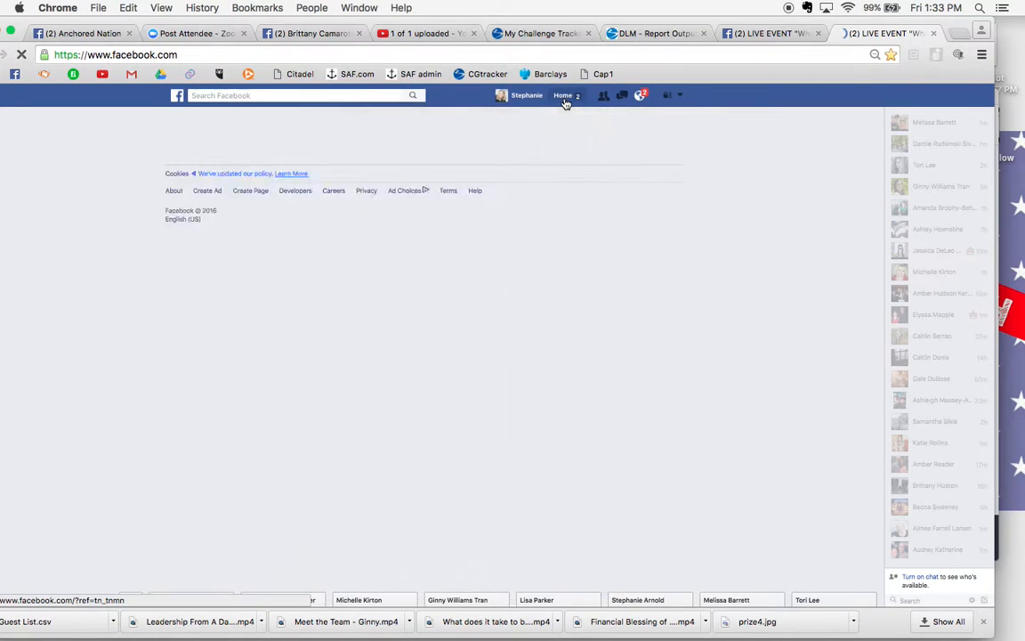
left_click(563, 96)
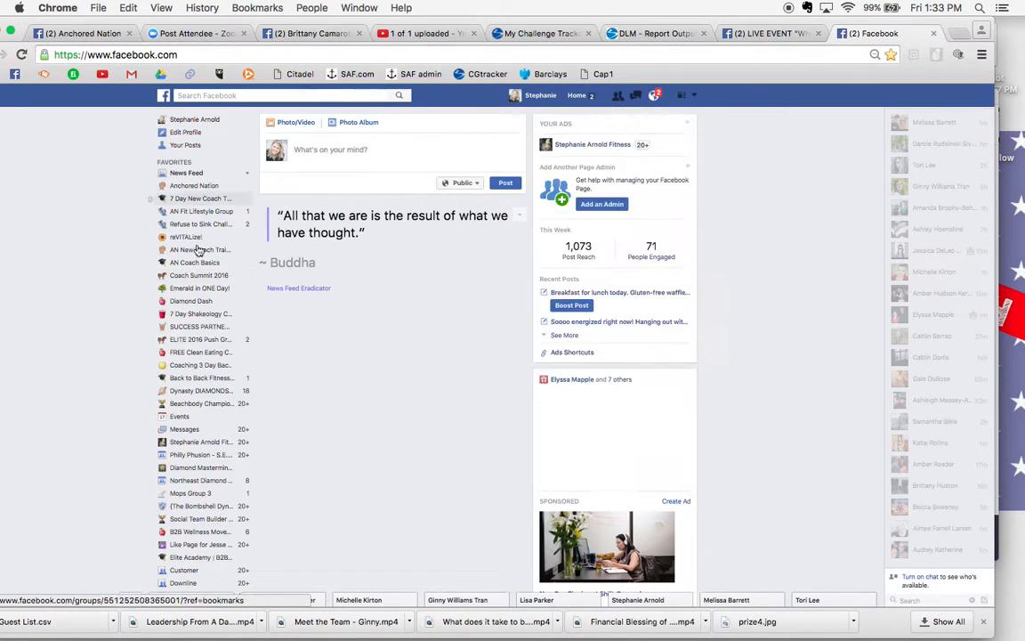
left_click(178, 417)
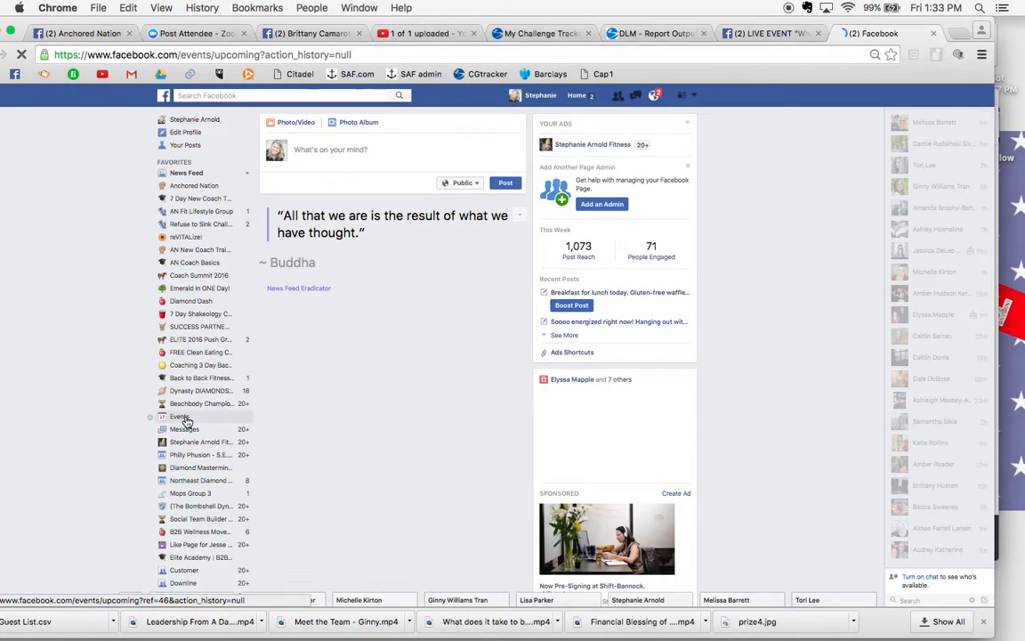
left_click(178, 417)
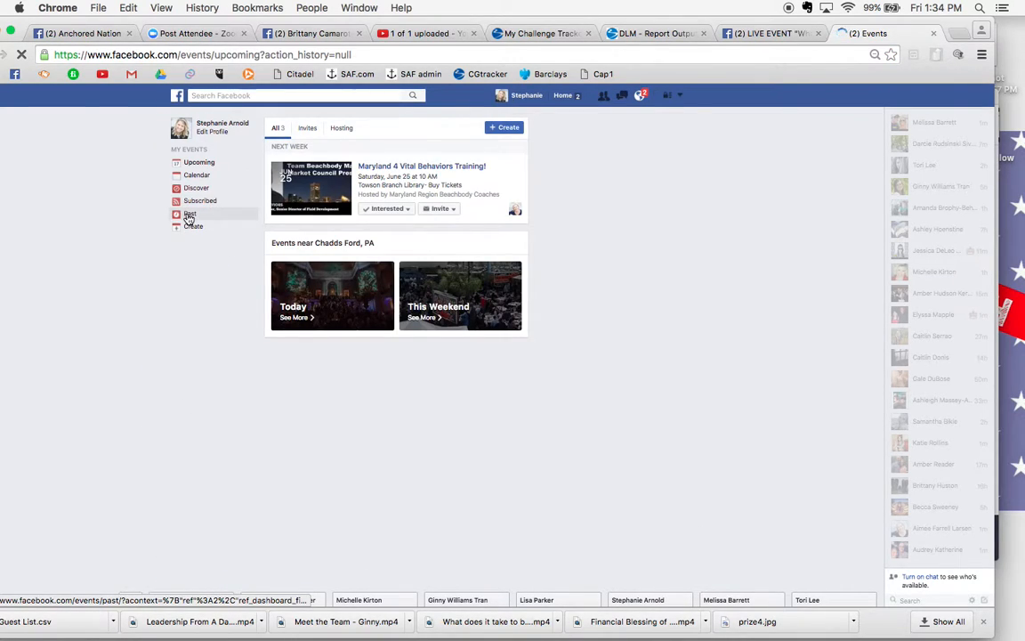
left_click(189, 214)
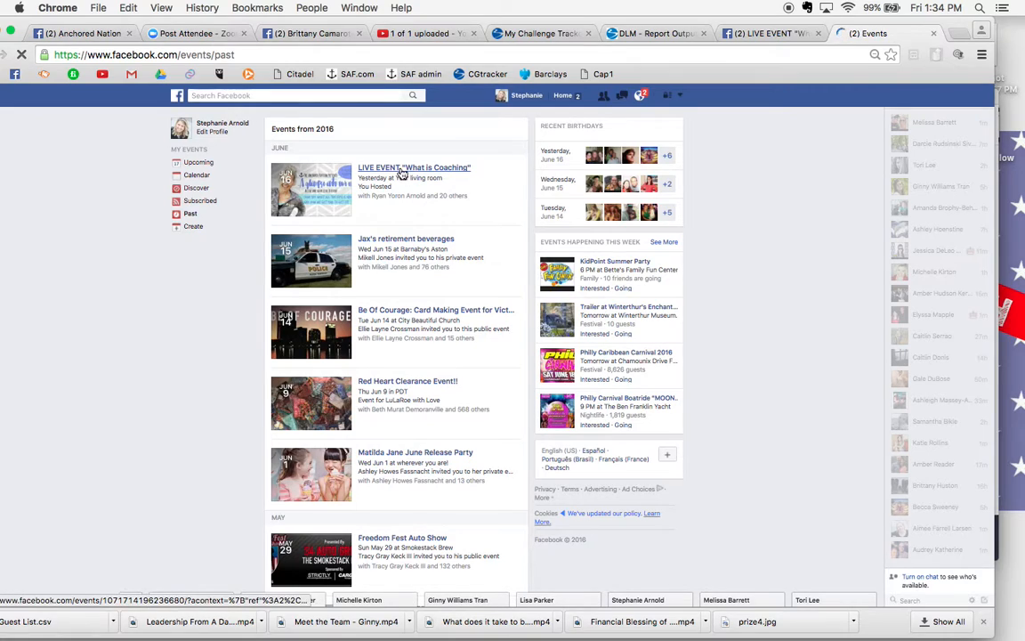
- Open the "What is Coaching?" live event and scroll through its details (2 interested, 22 went, 203 invited)
left_click(413, 167)
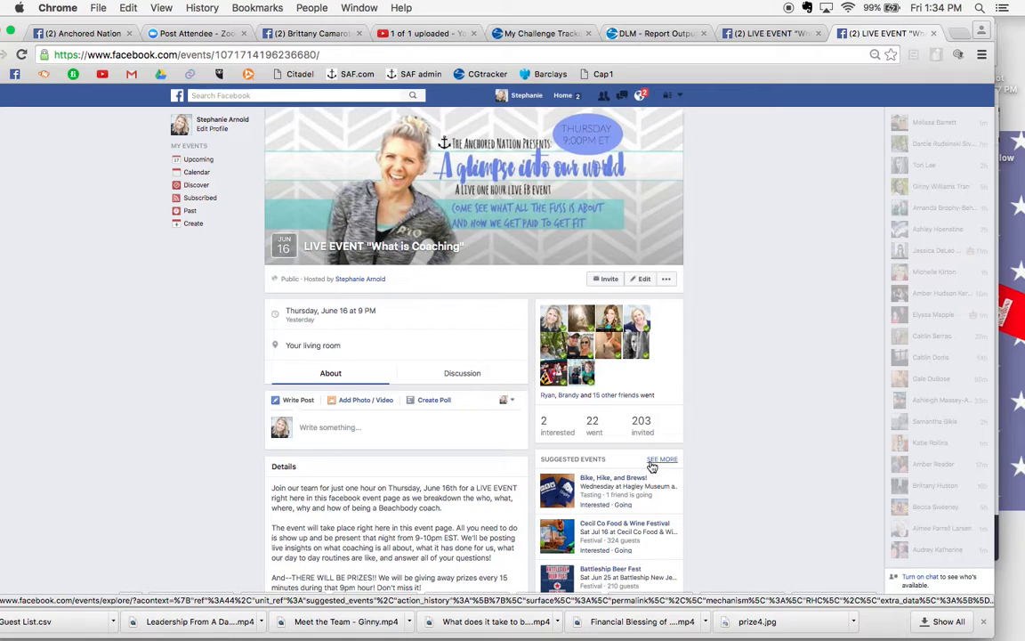
scroll("down", 3)
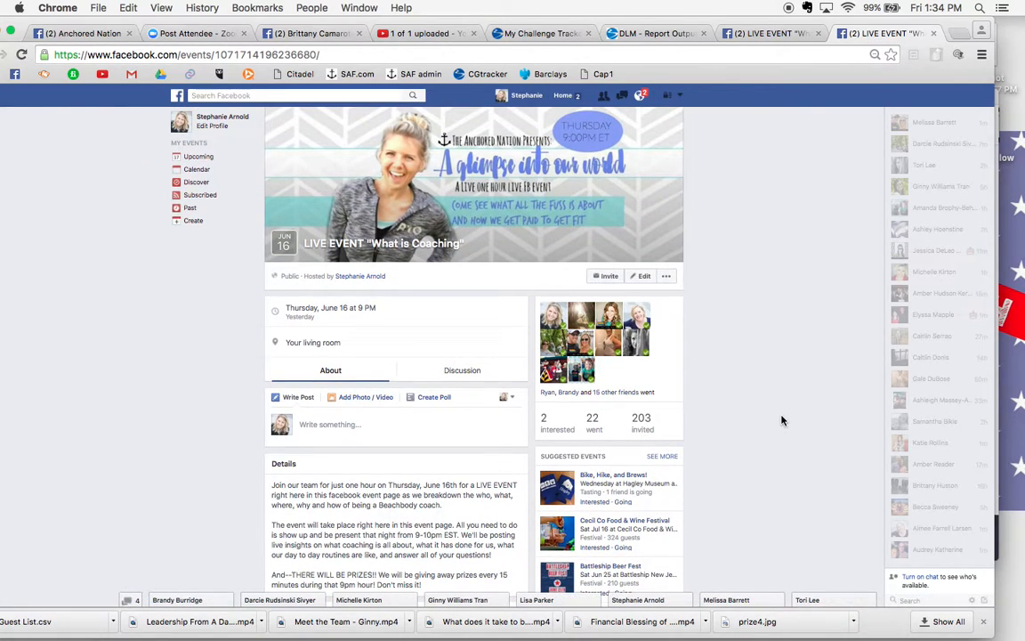
scroll("down", 3)
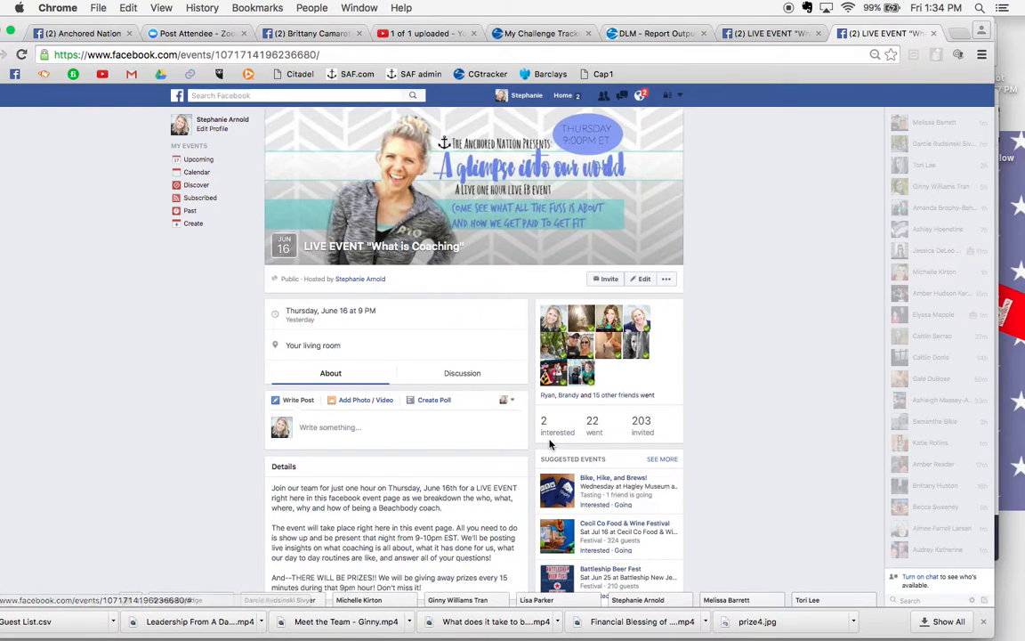
mouse_move(577, 453)
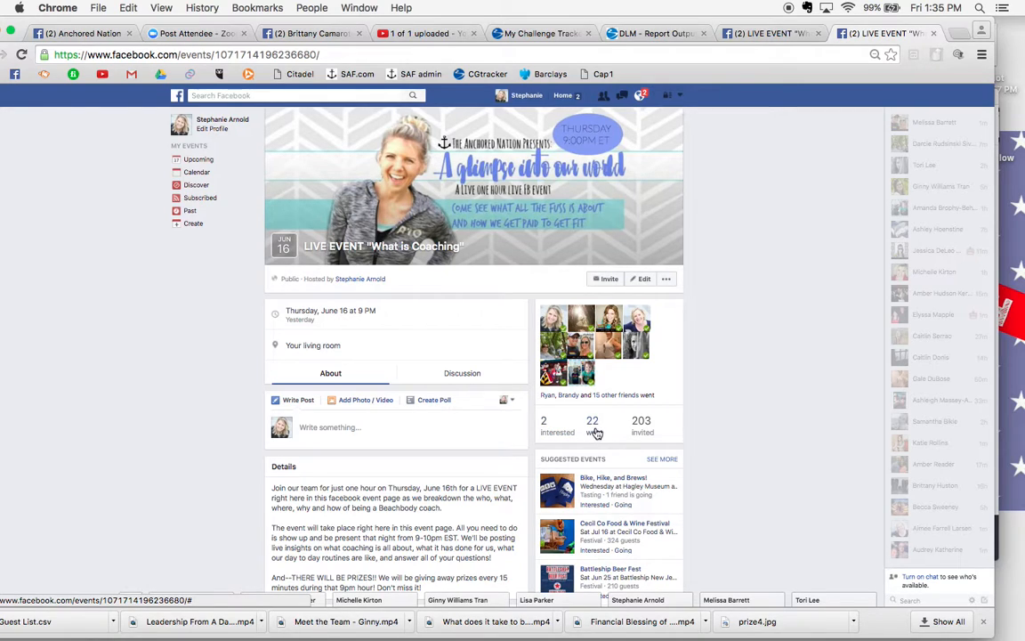
mouse_move(636, 328)
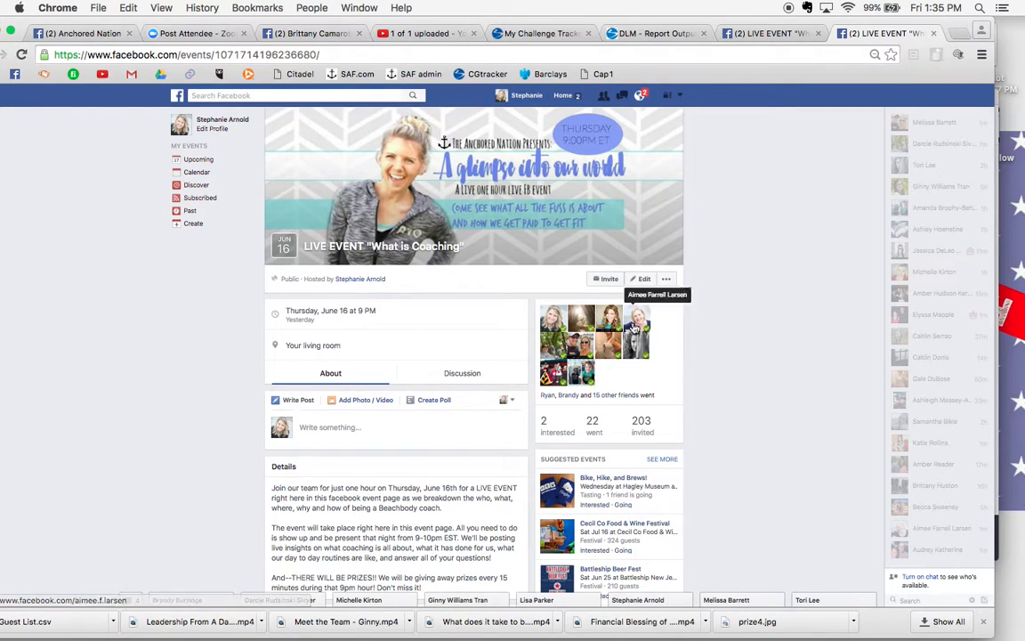
mouse_move(578, 429)
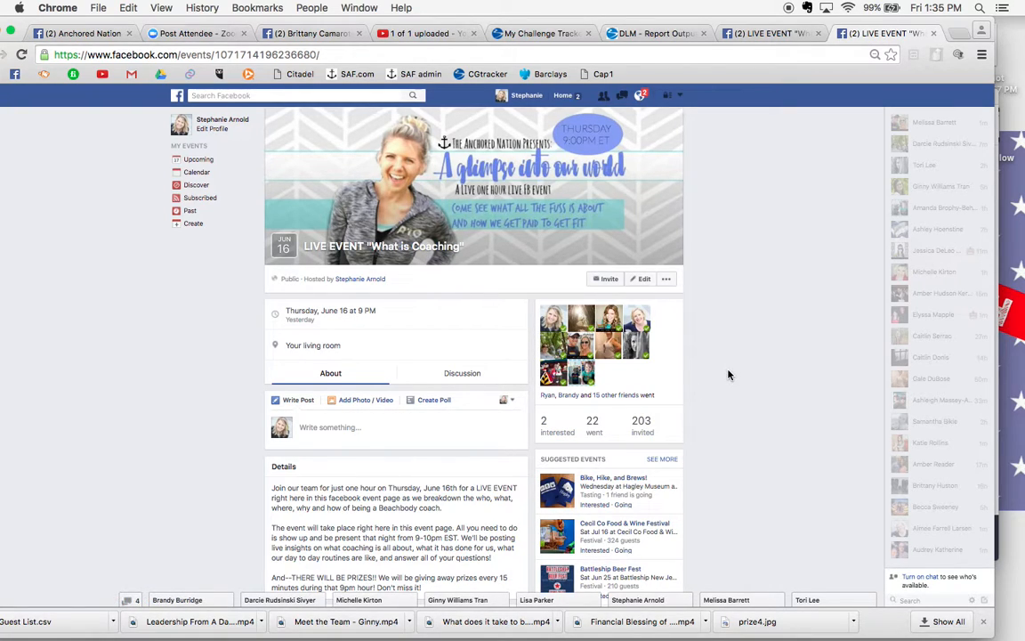
scroll("down", 3)
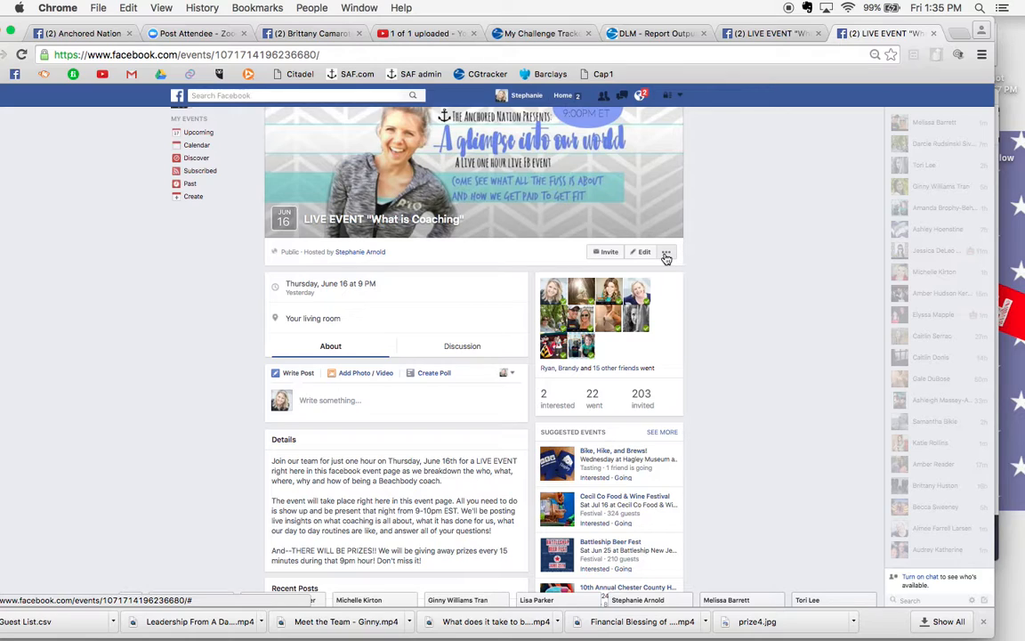
- Export the event's guest list from the ... menu, downloading Guest List (1).csv
left_click(666, 253)
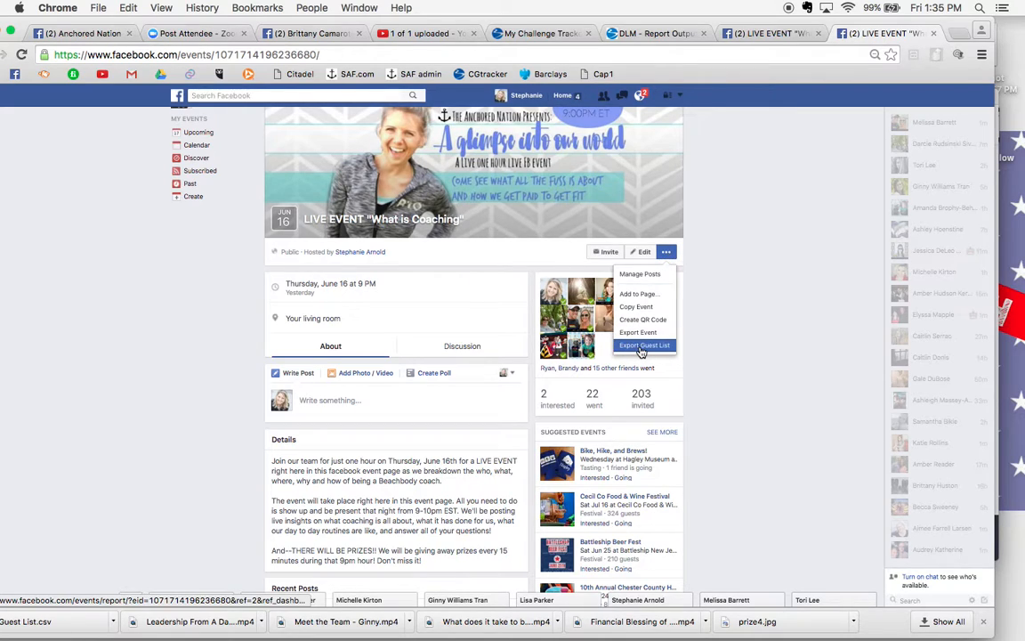
left_click(644, 346)
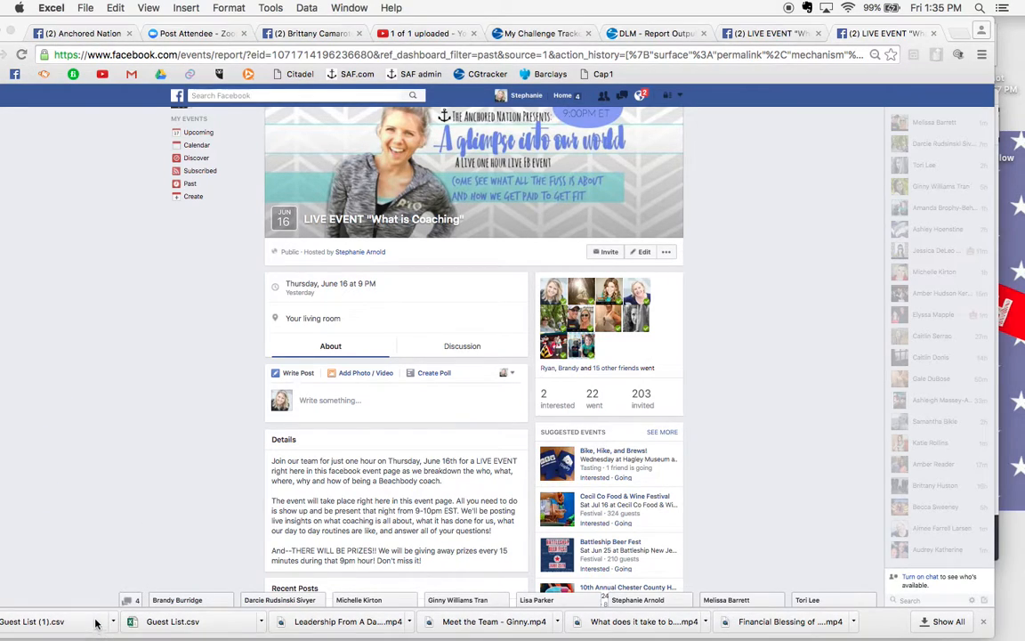
mouse_move(223, 507)
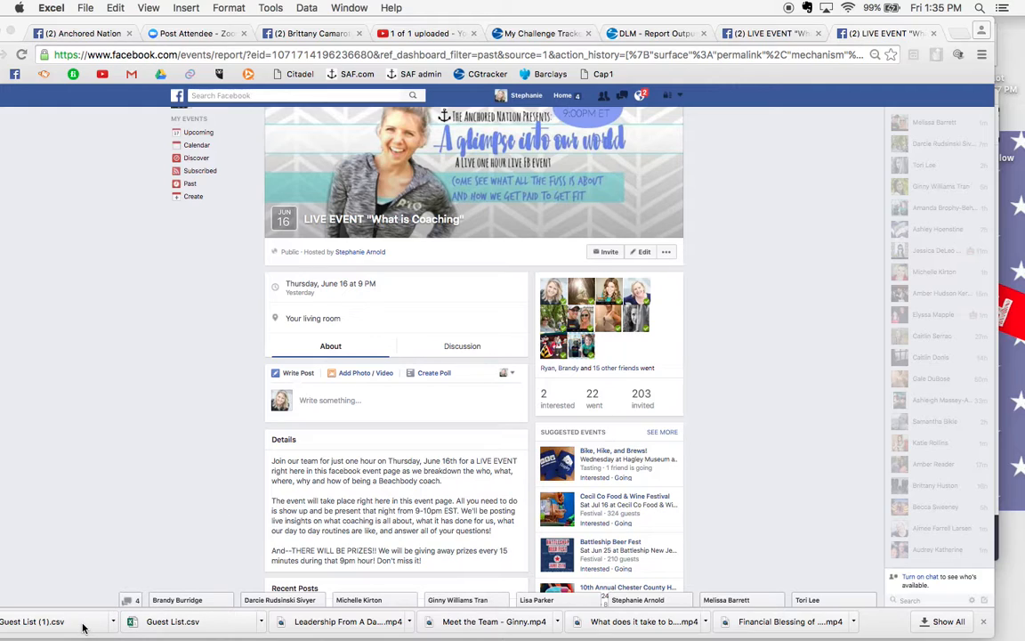
mouse_move(89, 634)
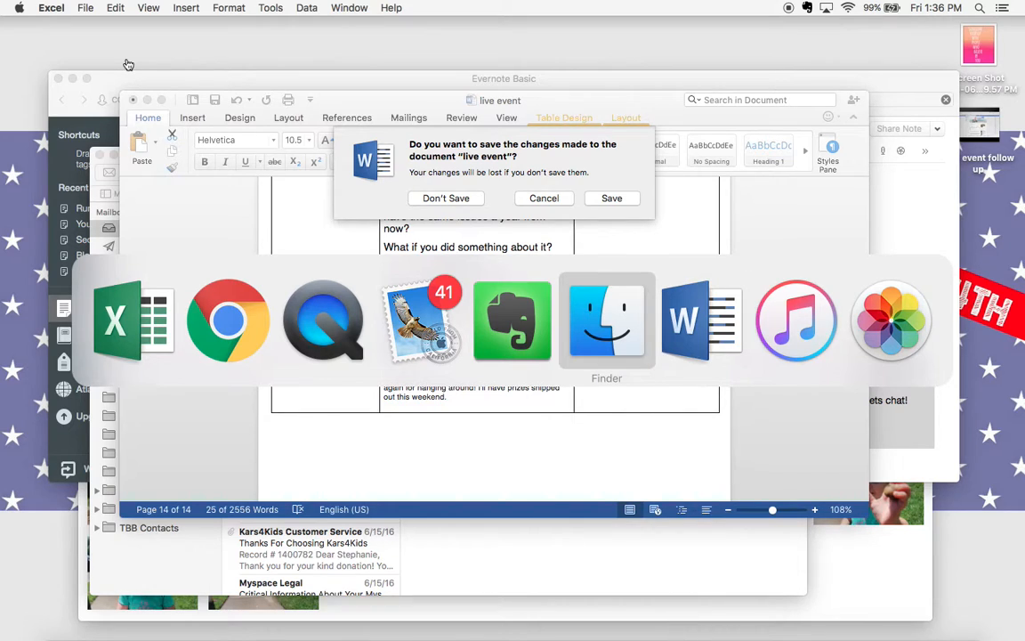
- Open the recent Guest List file in Excel as Delimited text with Tab as the separator
left_click(605, 320)
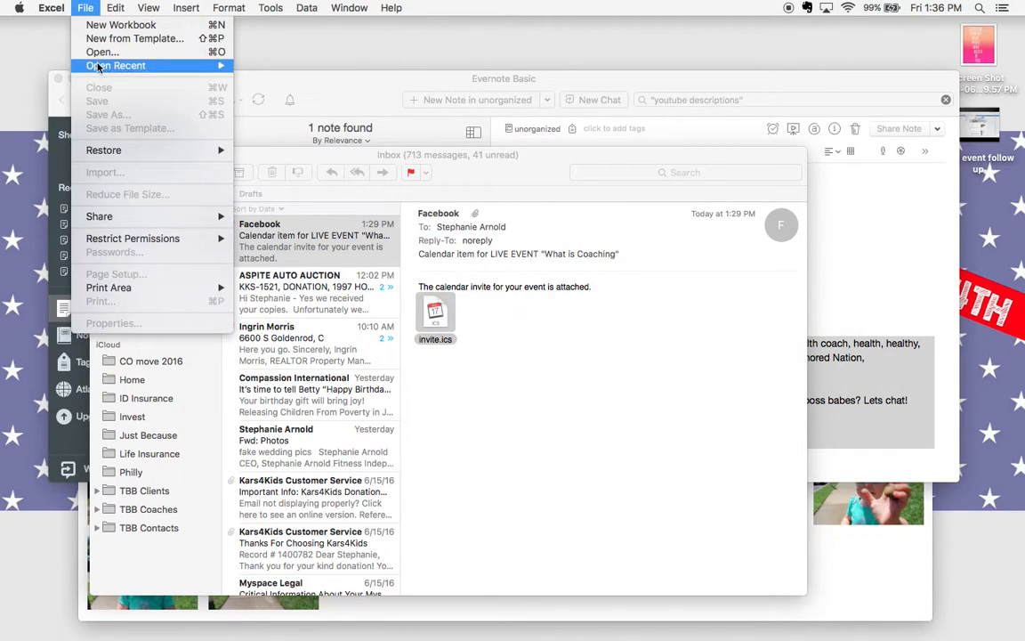
left_click(101, 52)
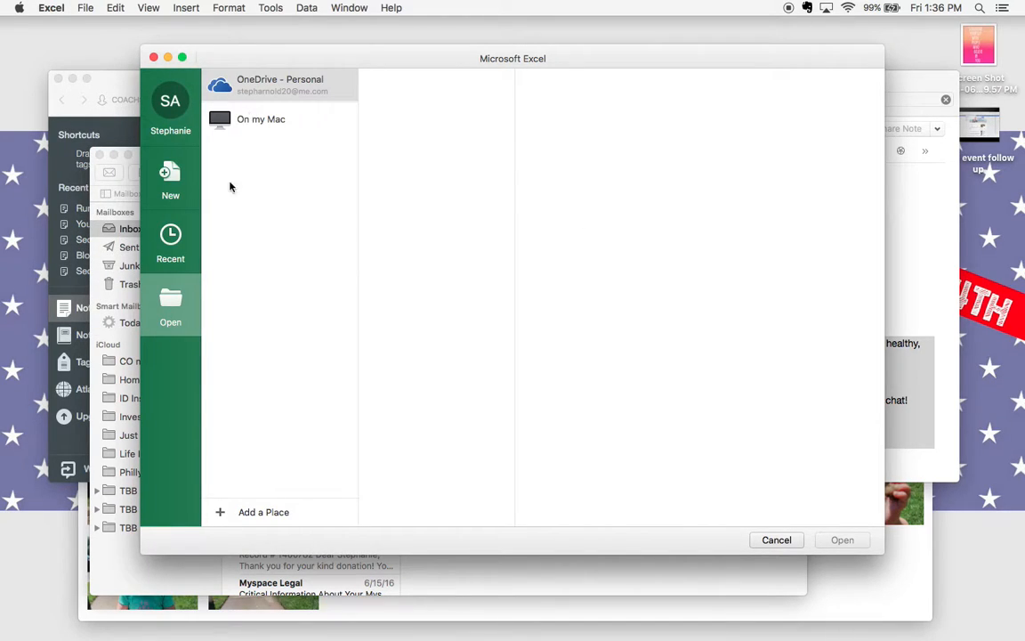
left_click(171, 241)
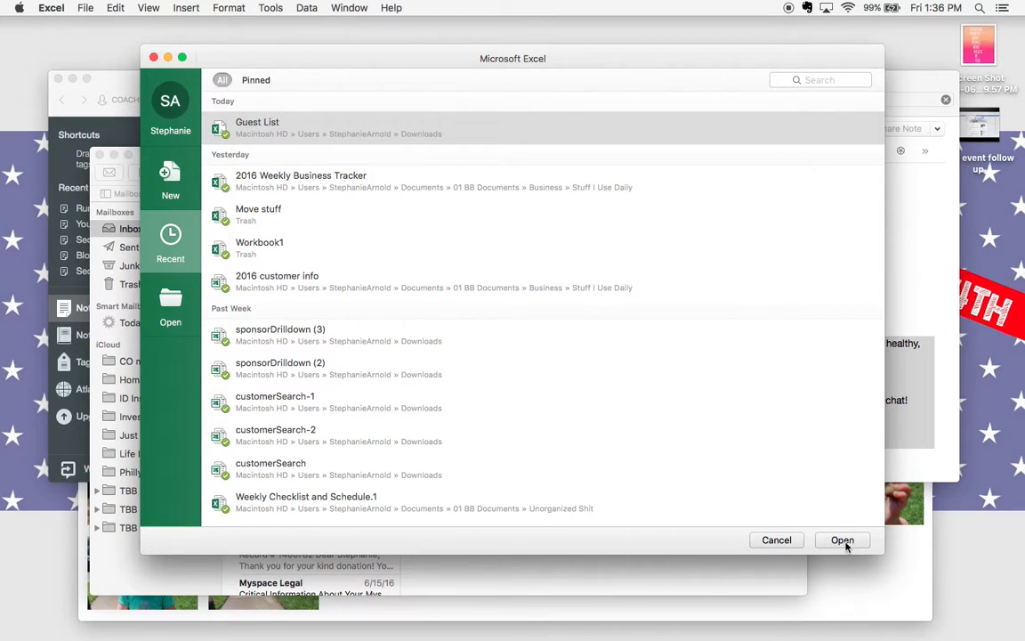
left_click(842, 541)
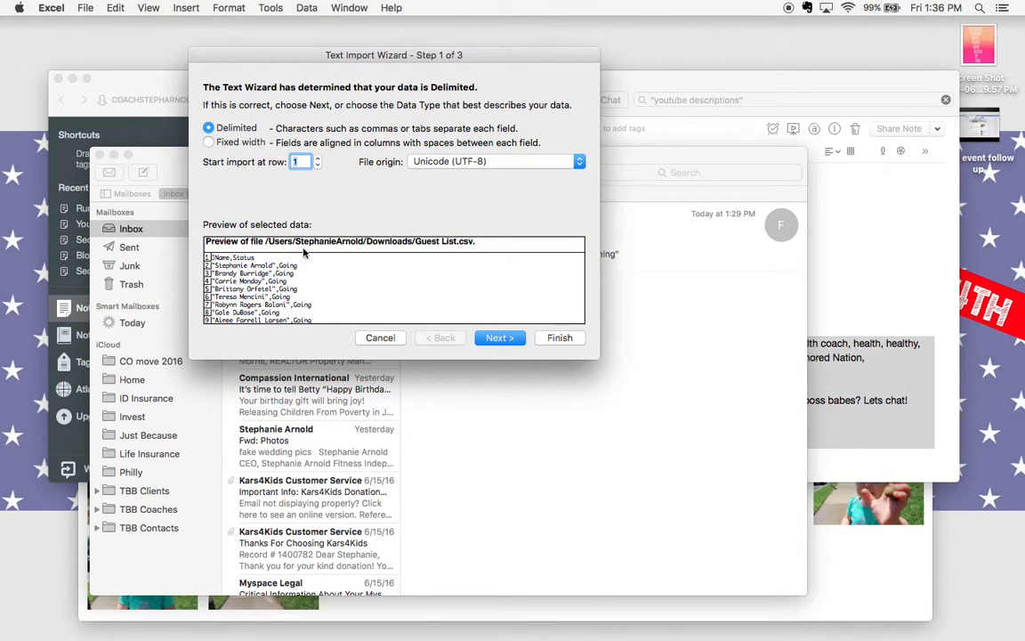
left_click(577, 160)
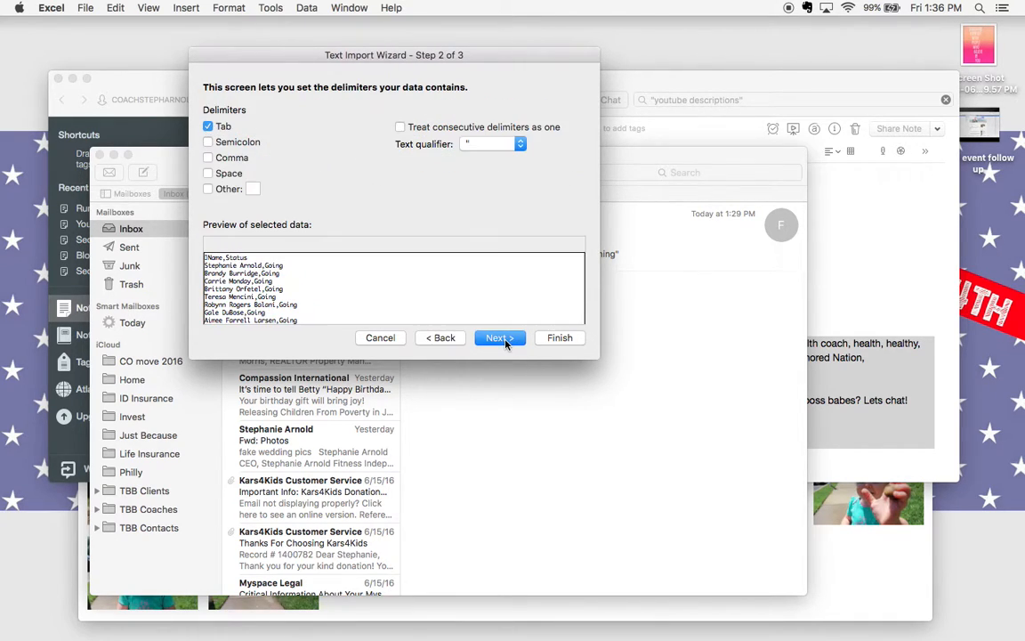
left_click(499, 339)
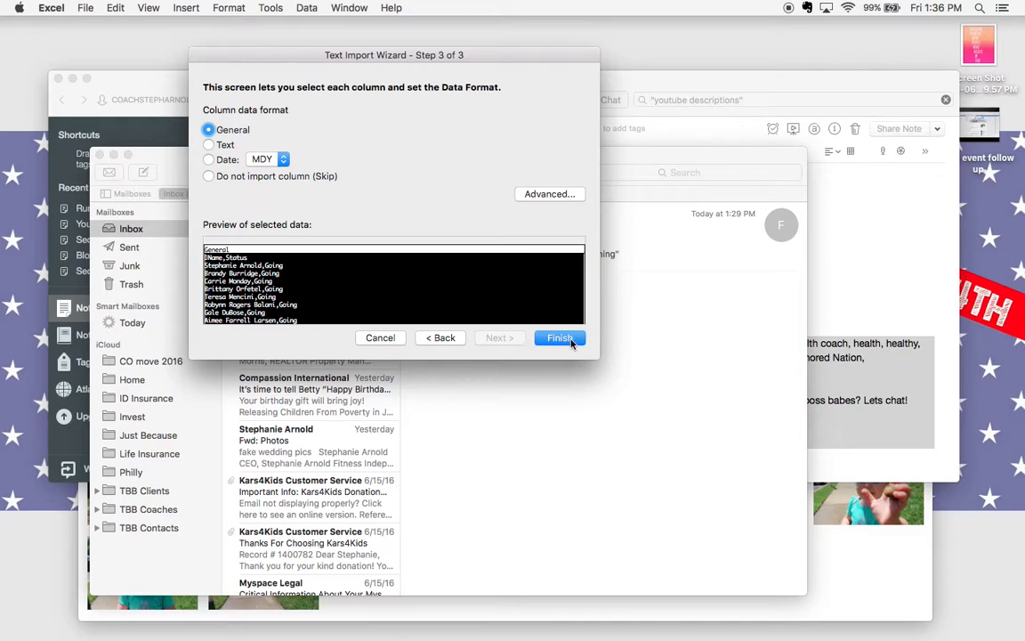
- Finish the import and select the Name and Status columns A1:B220 down to row 220
left_click(559, 338)
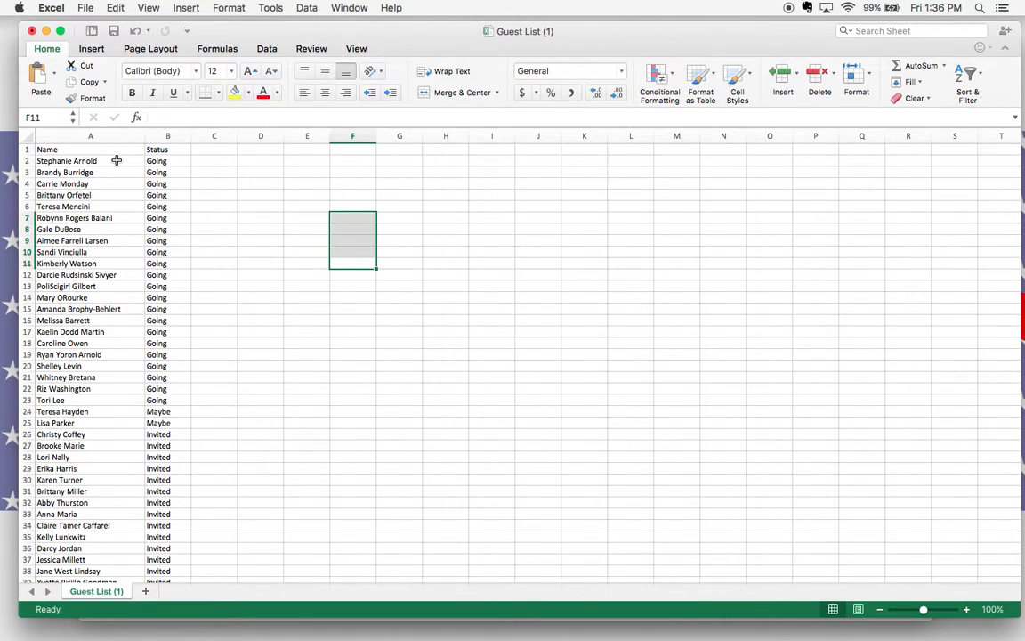
mouse_move(167, 278)
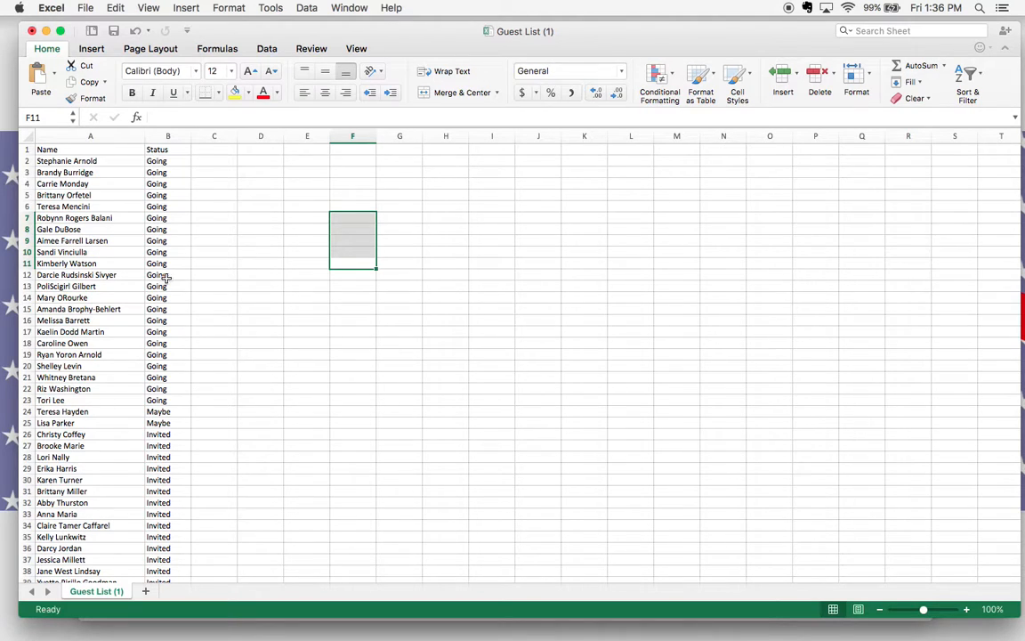
scroll("down", 3)
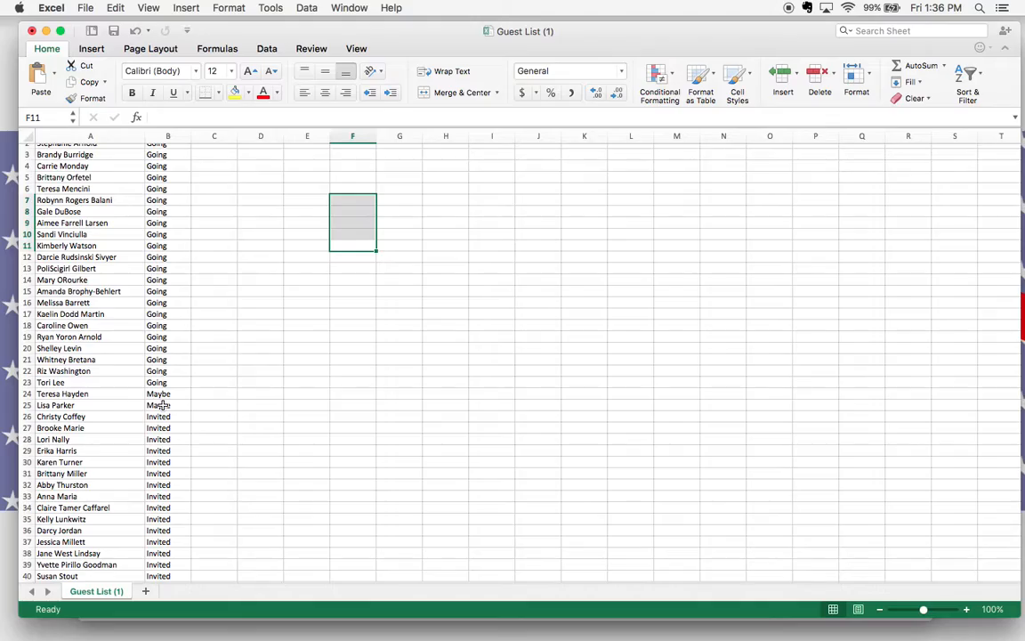
scroll("down", 3)
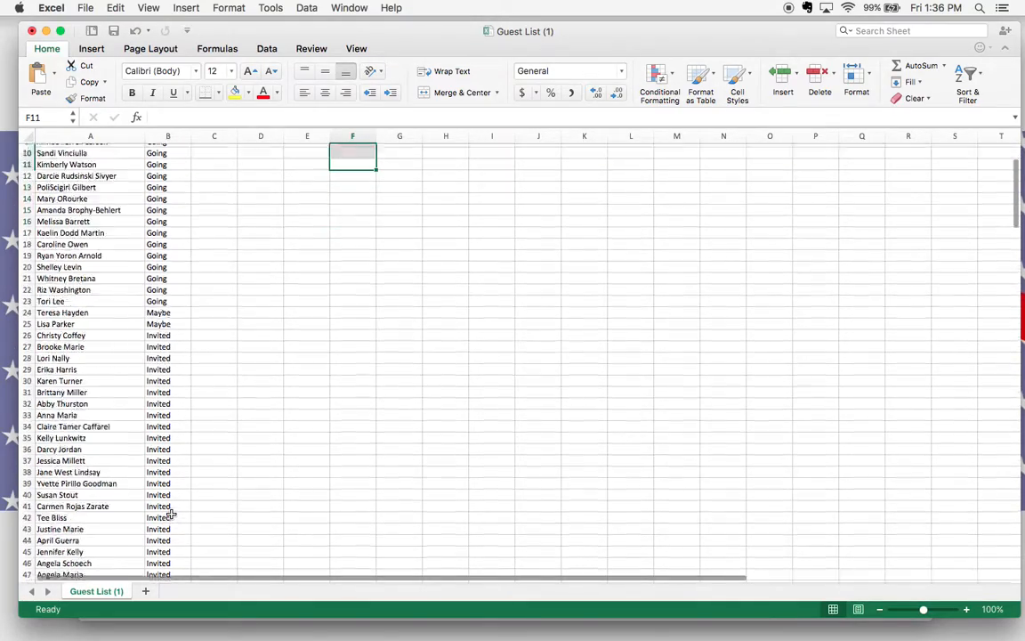
scroll("down", 3)
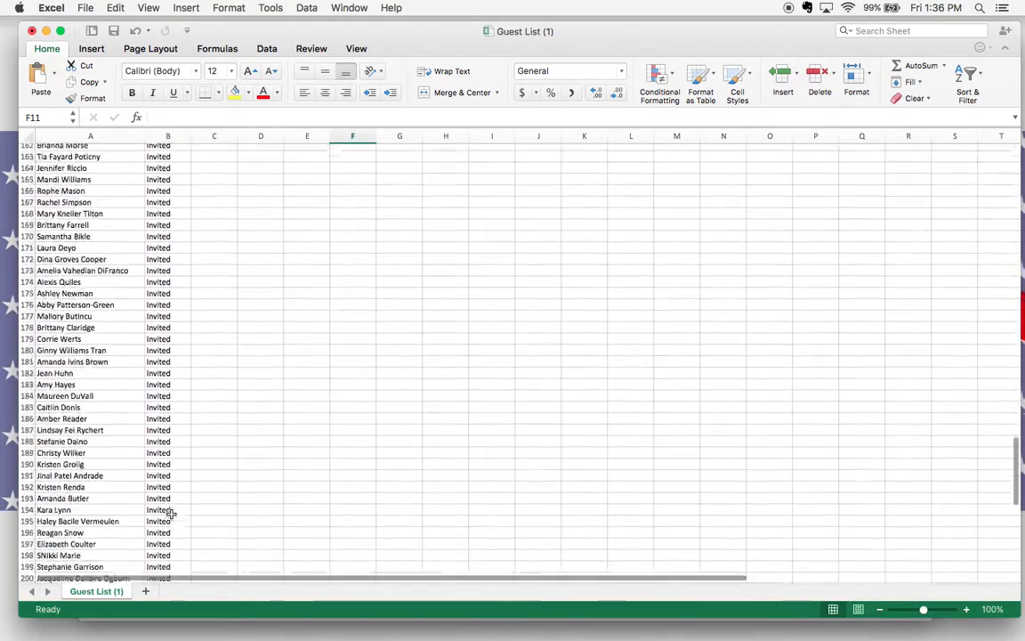
scroll("down", 3)
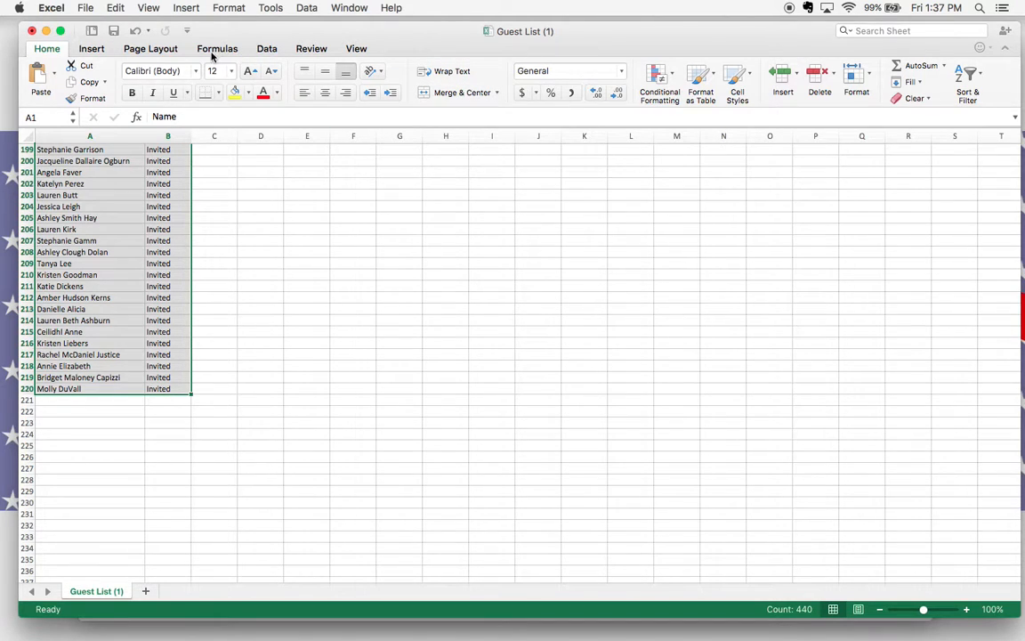
- Insert a table over =$A$1:$B$220 with 'My table has headers' ticked
left_click(93, 48)
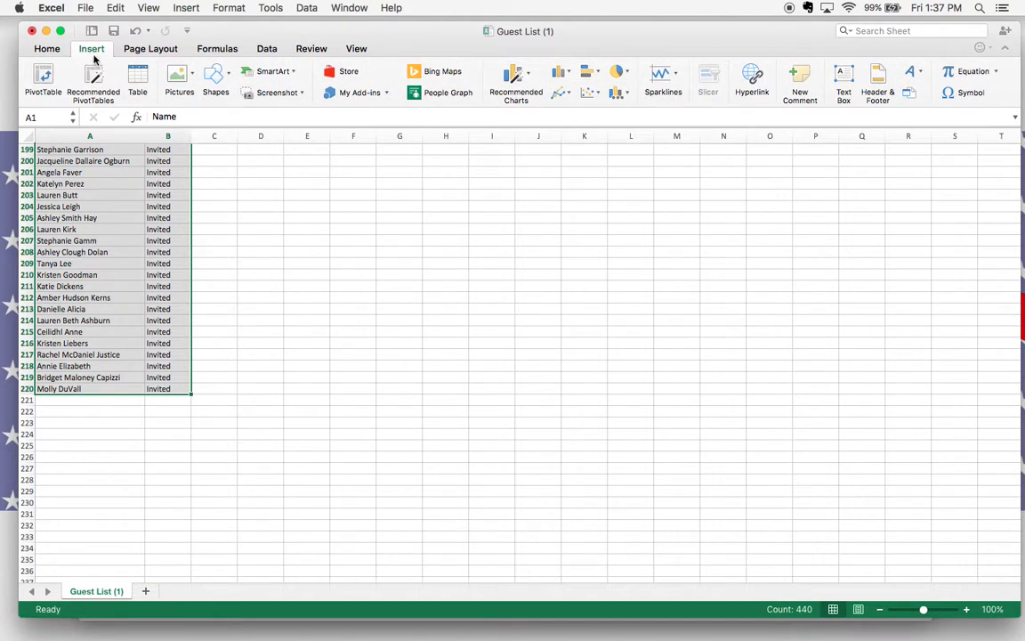
left_click(137, 81)
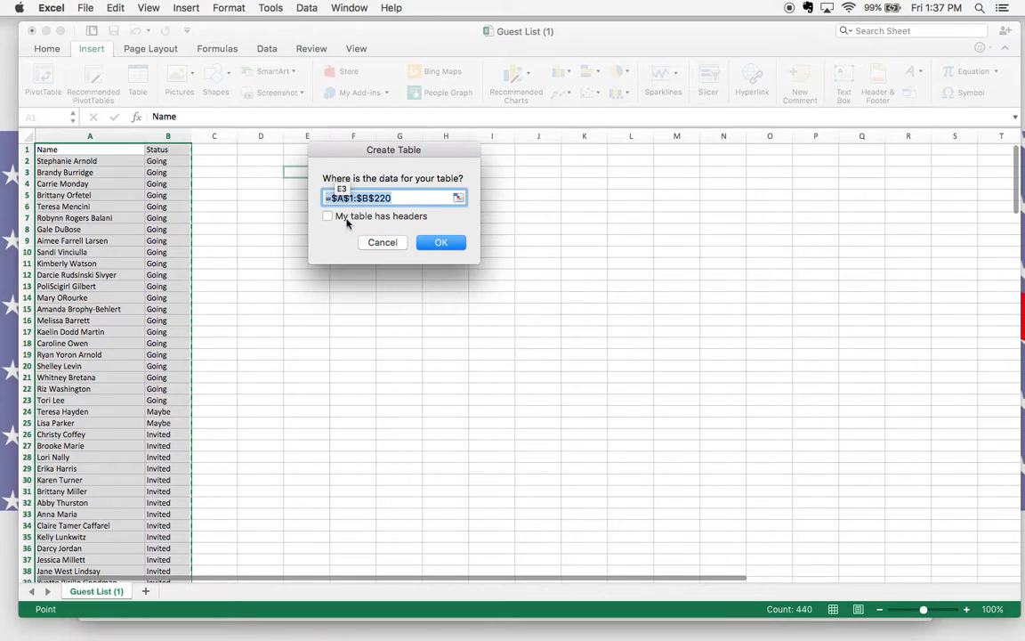
left_click(328, 217)
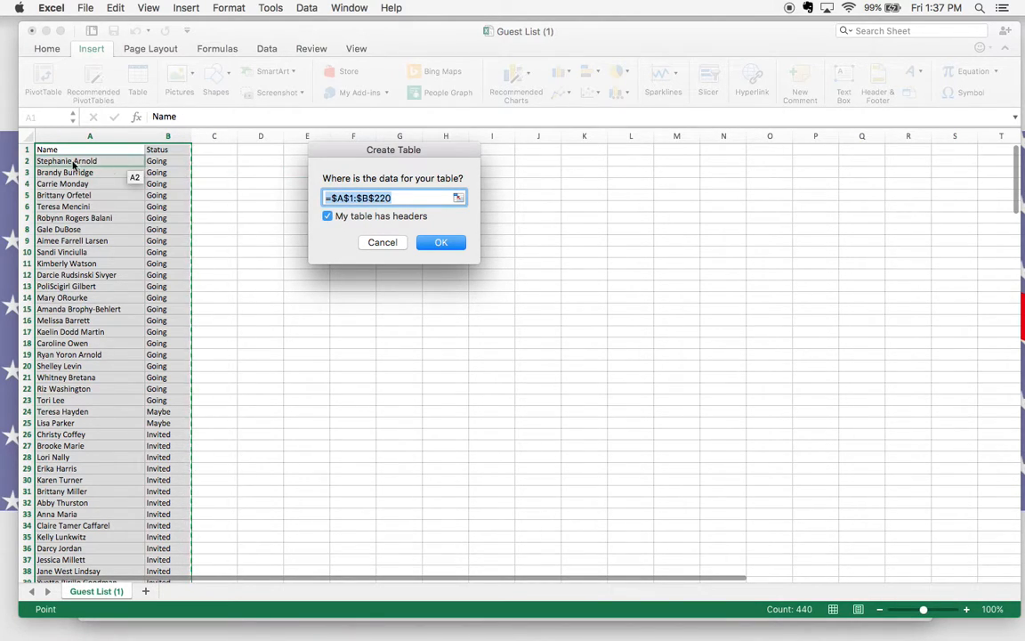
left_click(442, 242)
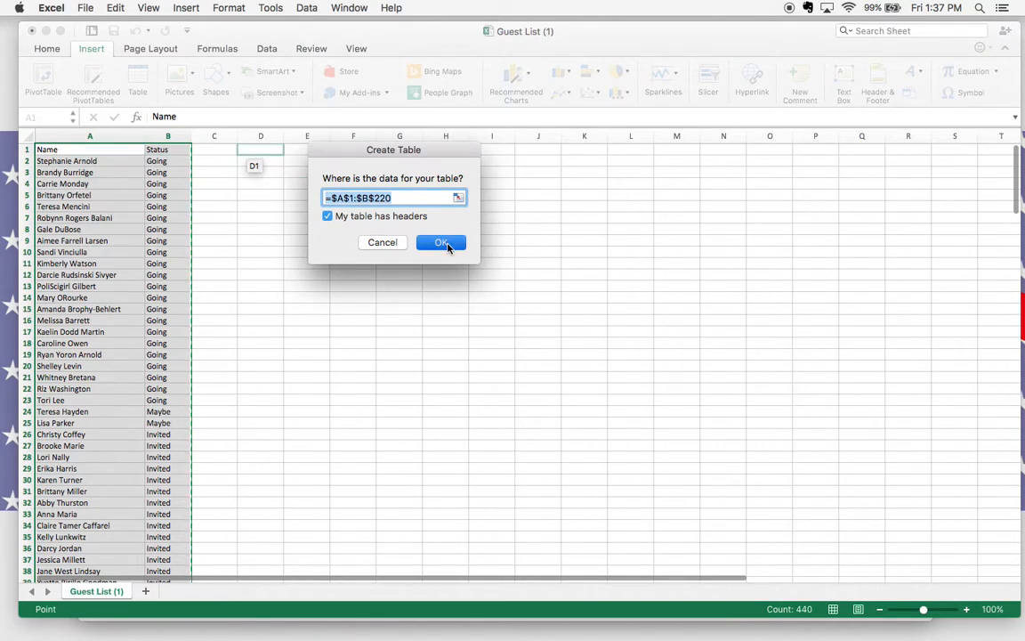
- Create the guest list table and sort it ascending by Name
left_click(441, 242)
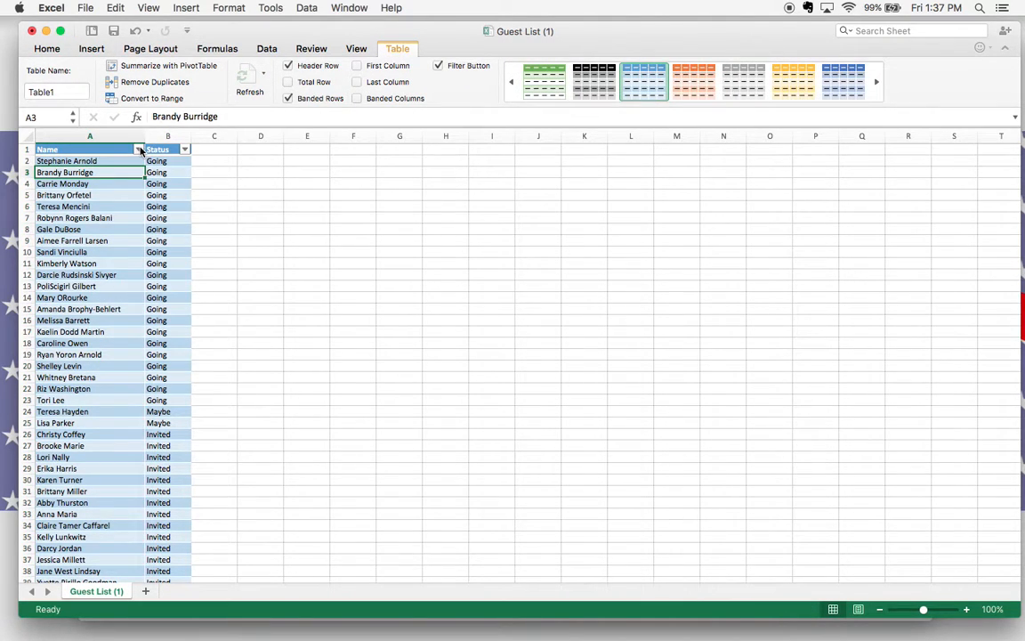
left_click(185, 149)
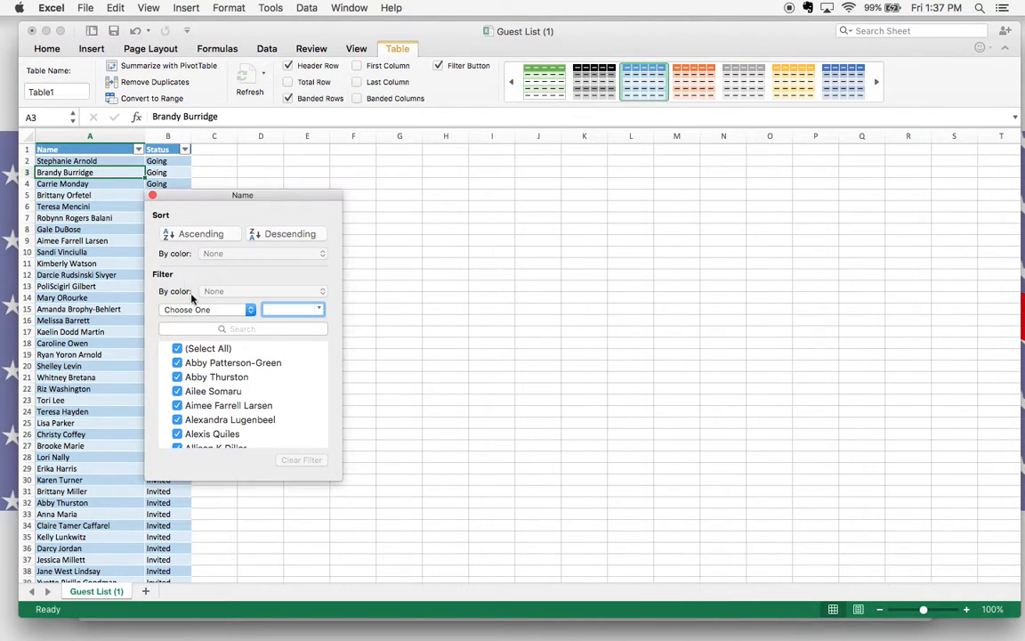
left_click(200, 233)
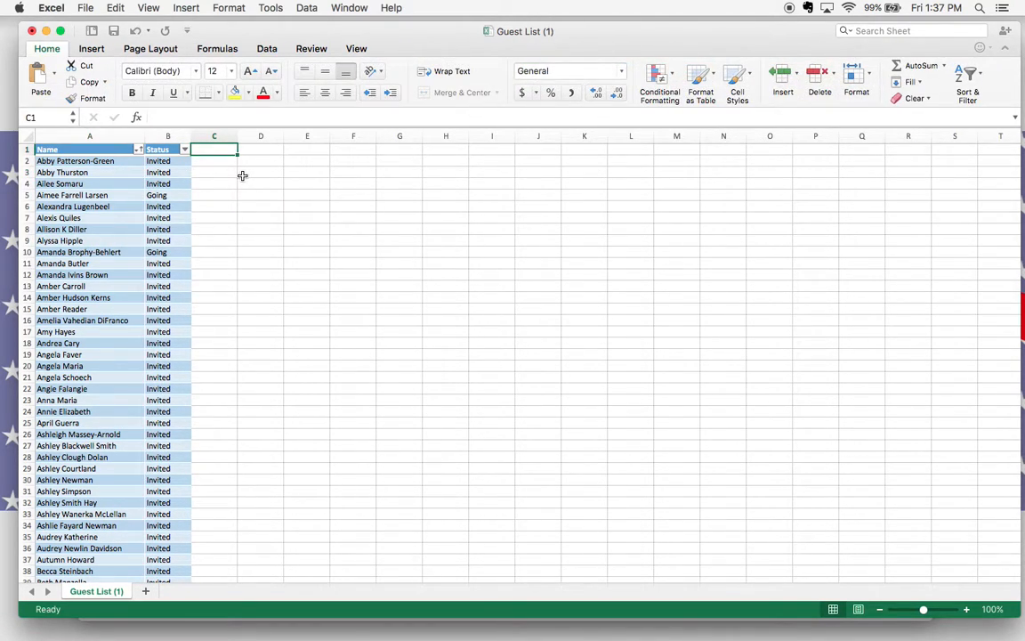
- Add Attended and Notes header labels in C1 and D1
type("Came")
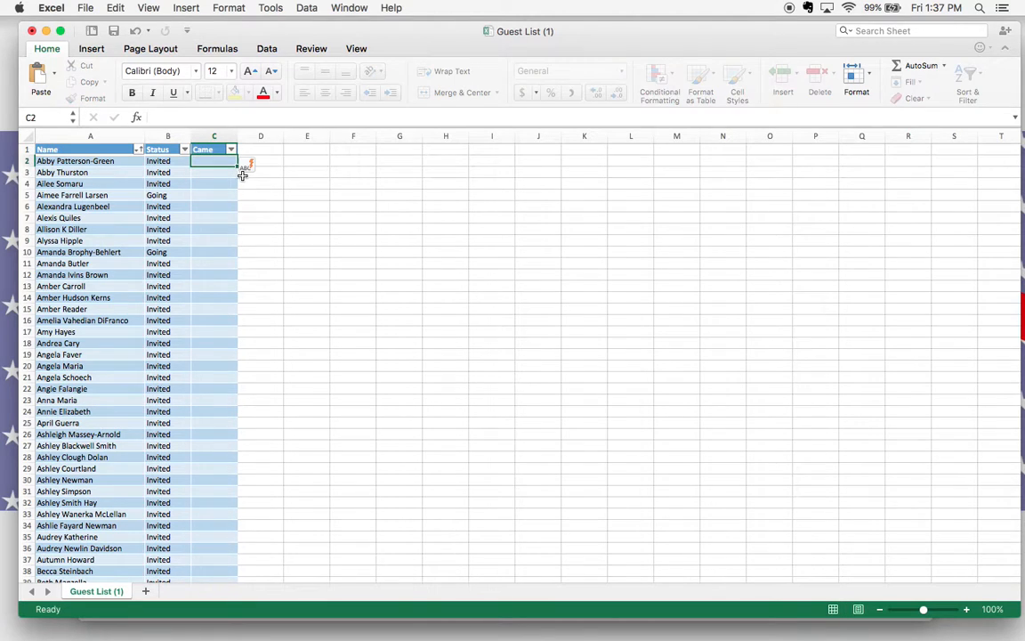
type("Atem")
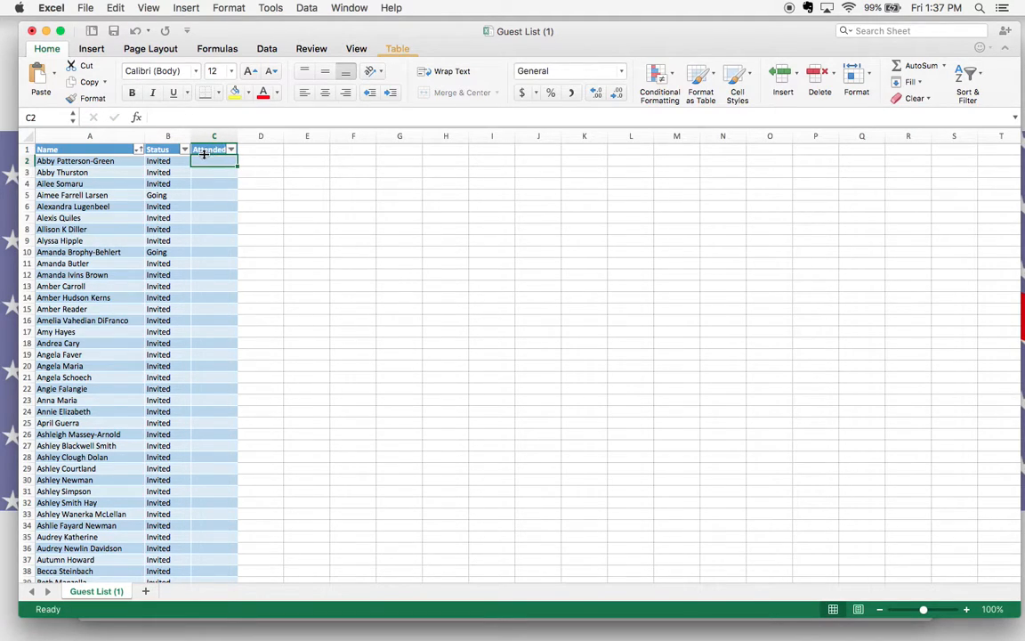
type("NOtes")
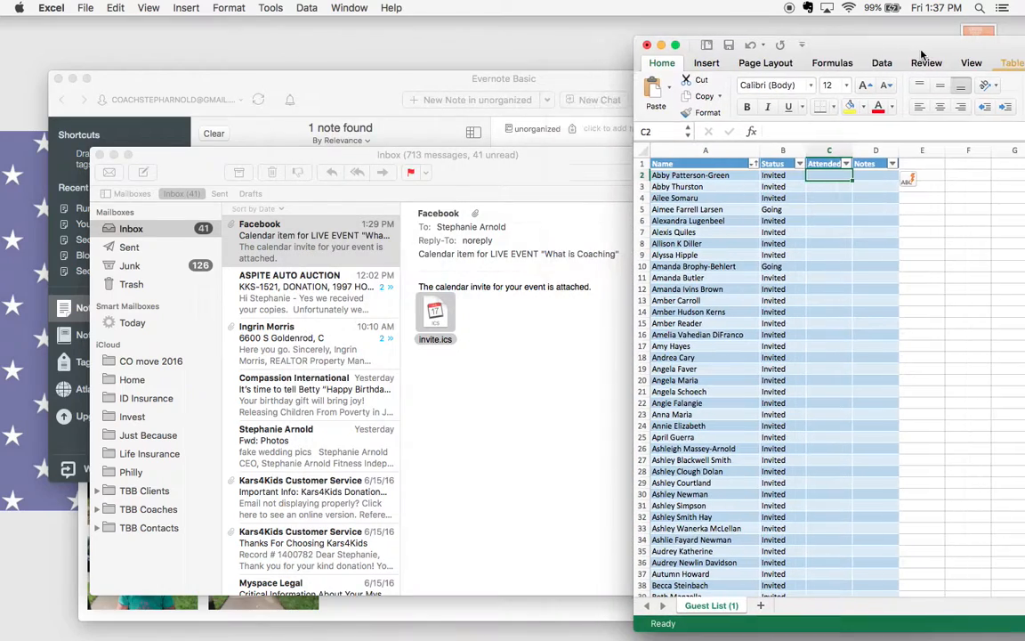
mouse_move(912, 623)
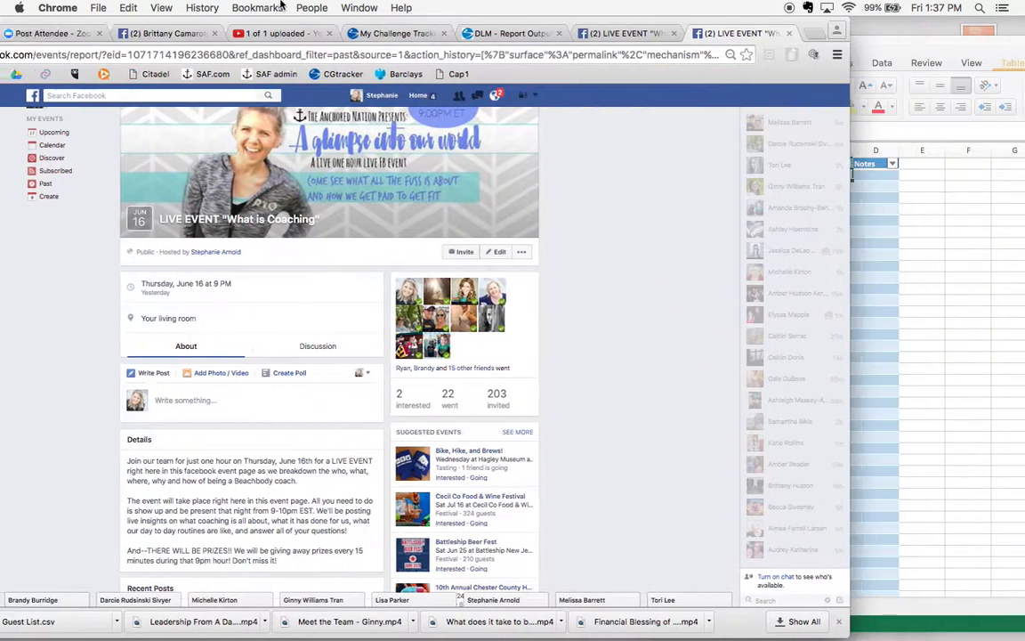
- Show all posts in the event's Discussion tab and scroll through the welcome and free-giveaways posts
scroll("down", 3)
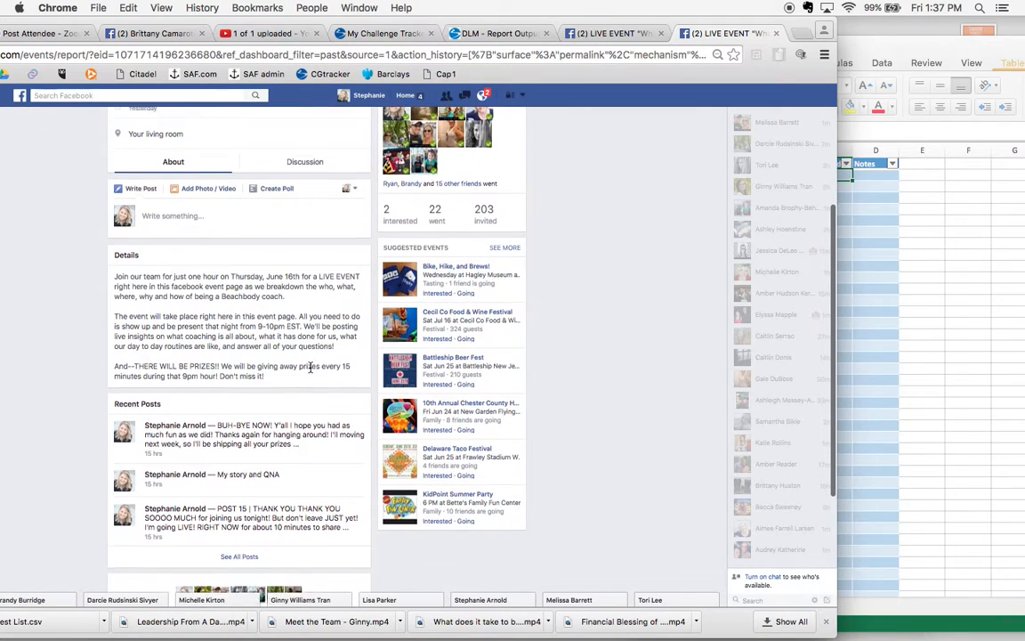
scroll("down", 3)
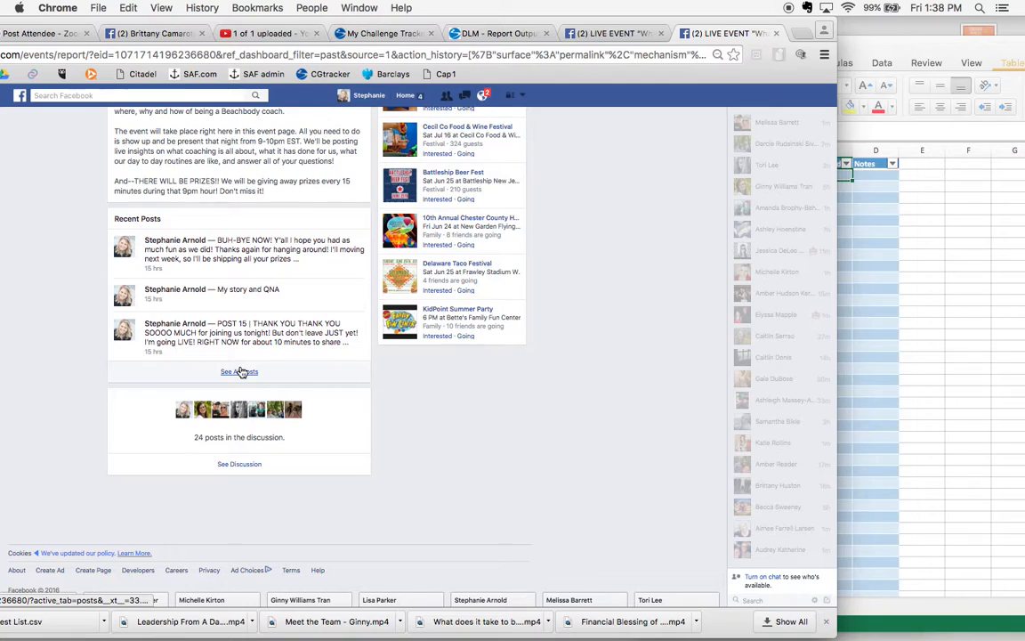
left_click(239, 372)
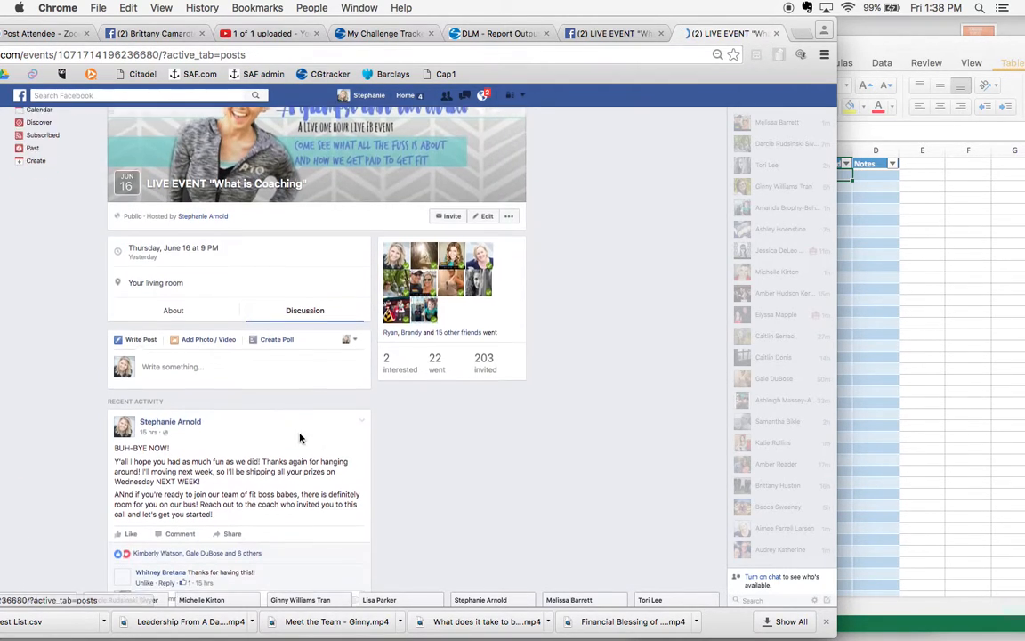
scroll("down", 3)
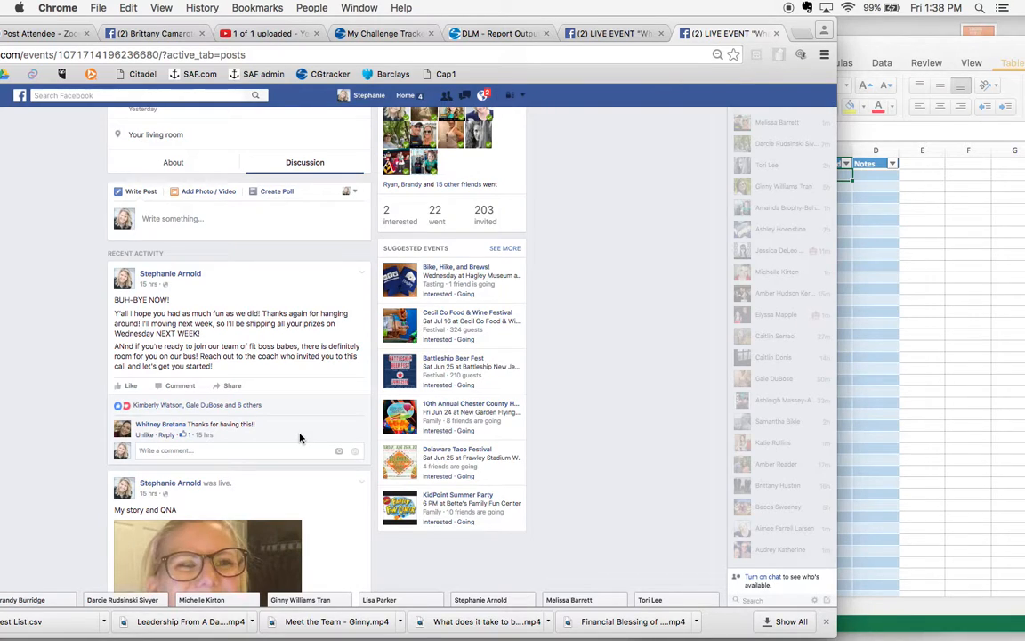
mouse_move(246, 276)
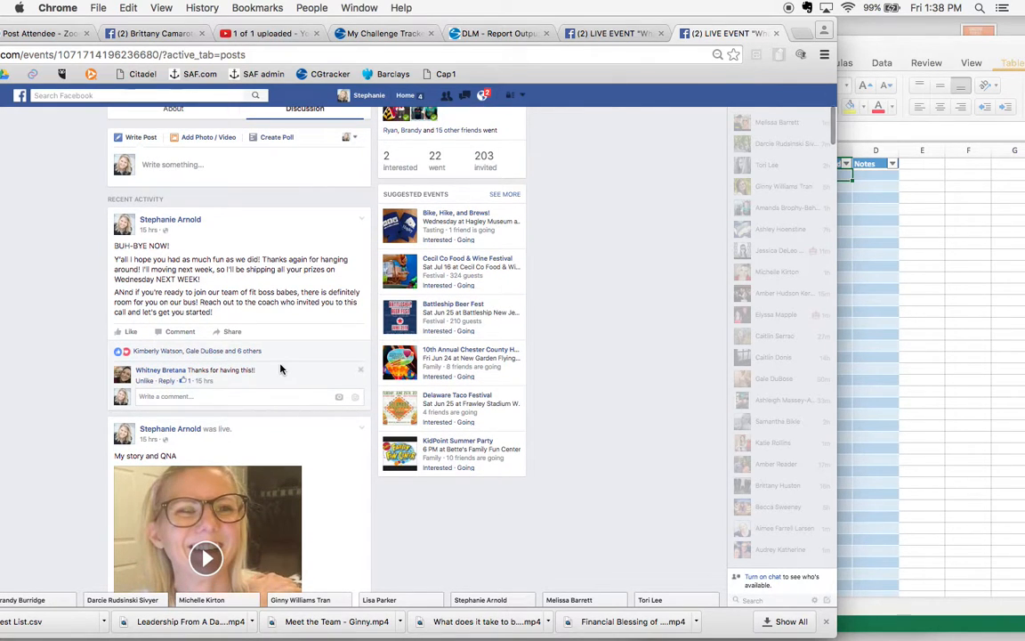
scroll("down", 3)
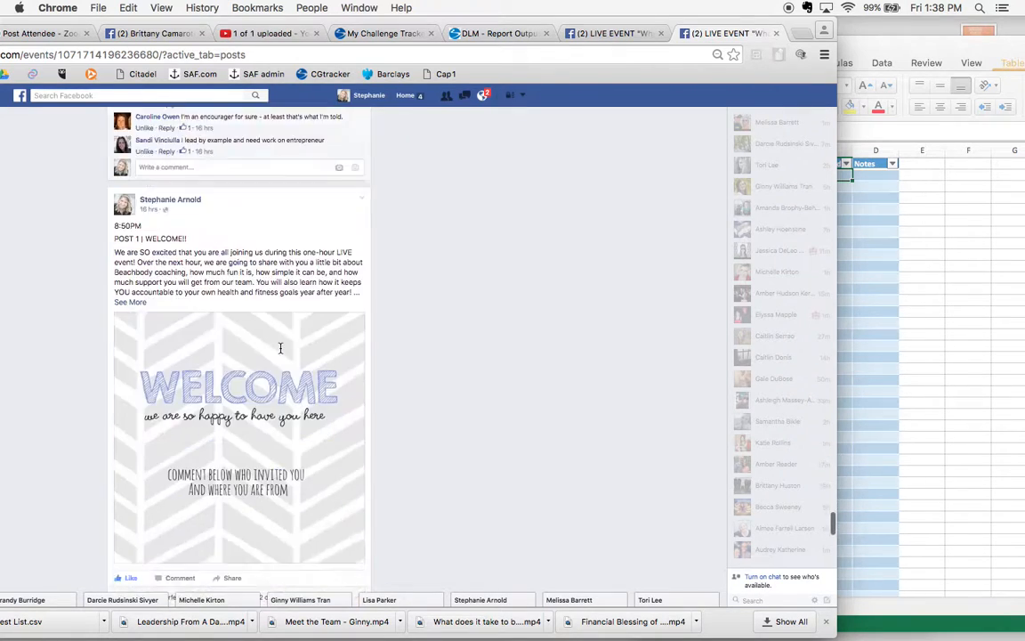
scroll("down", 3)
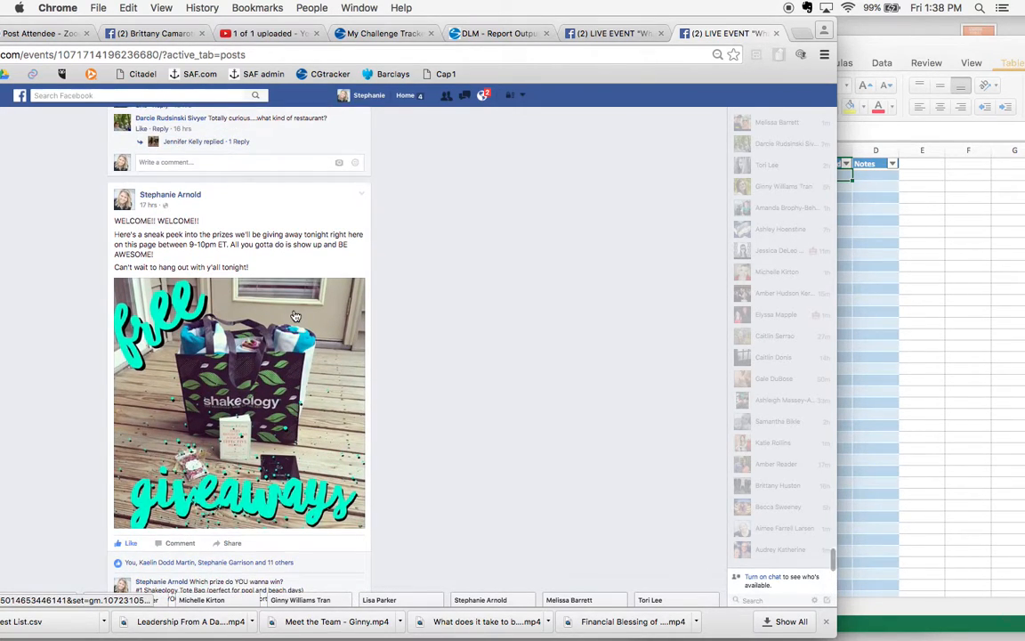
scroll("down", 3)
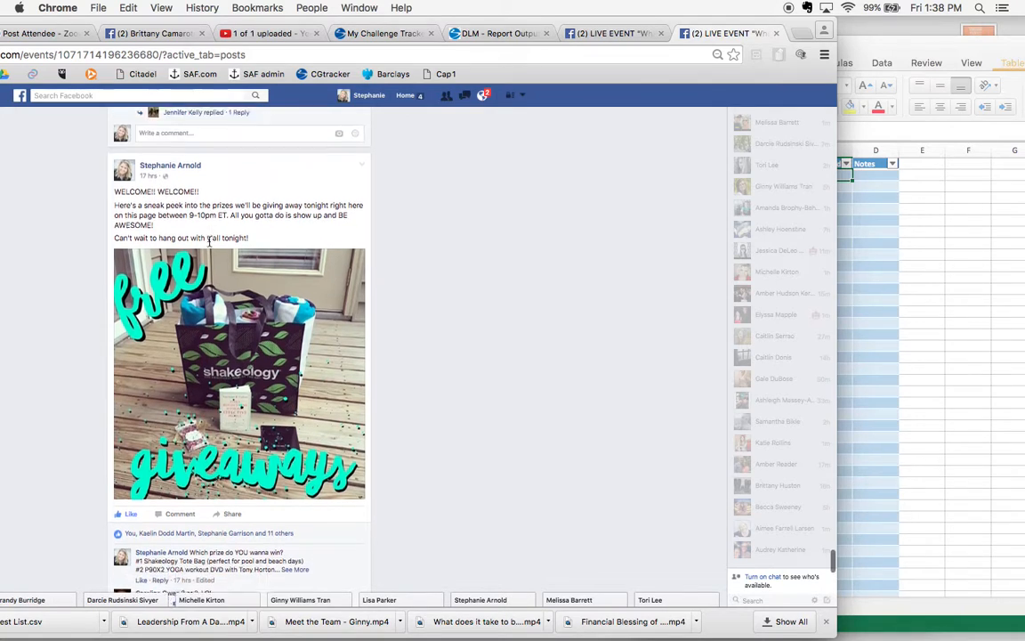
scroll("down", 3)
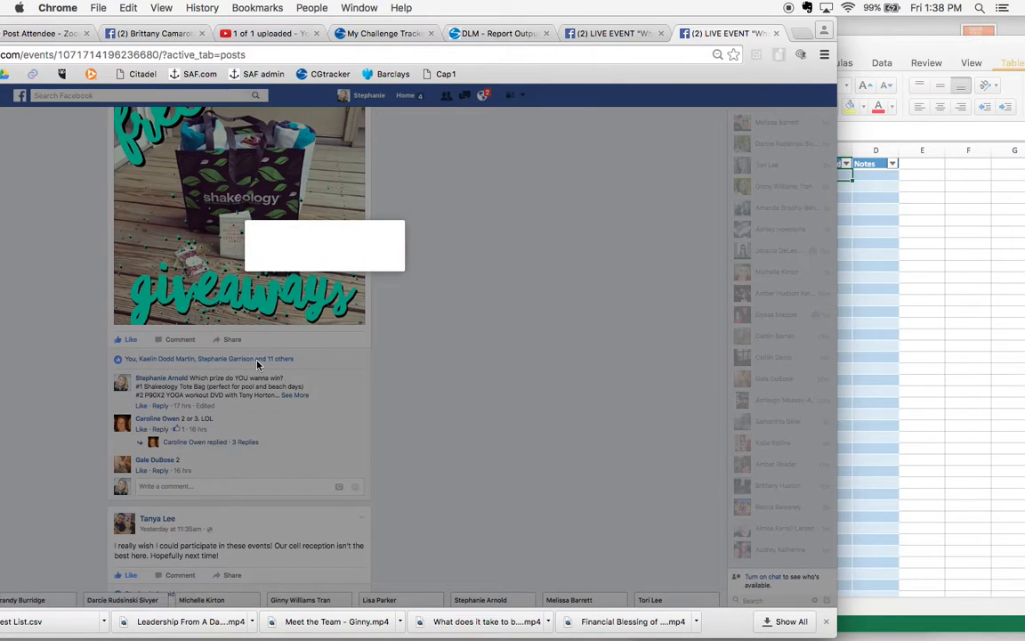
left_click(258, 358)
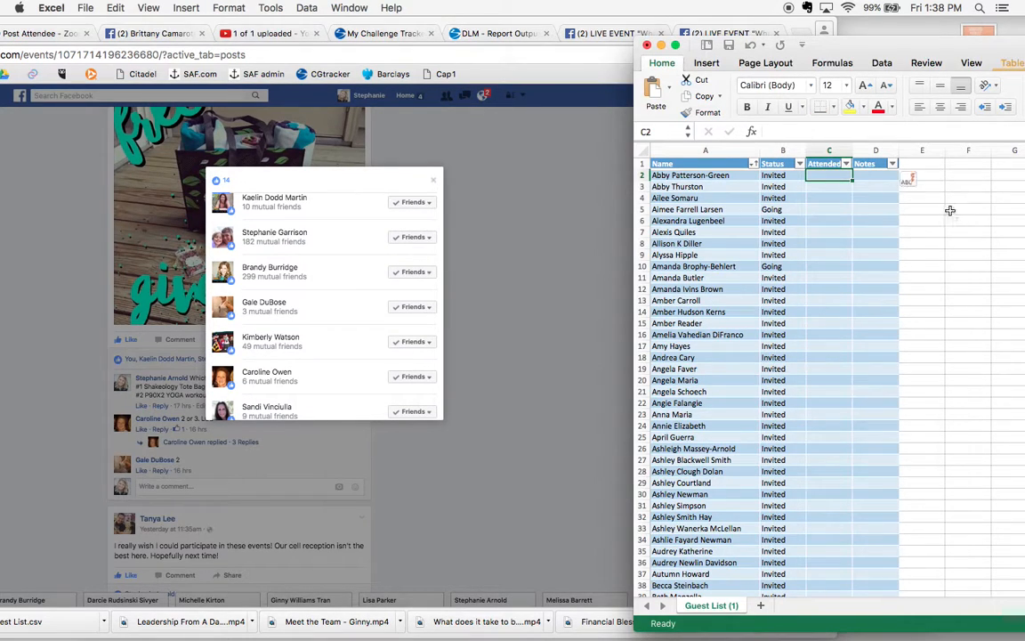
scroll("down", 3)
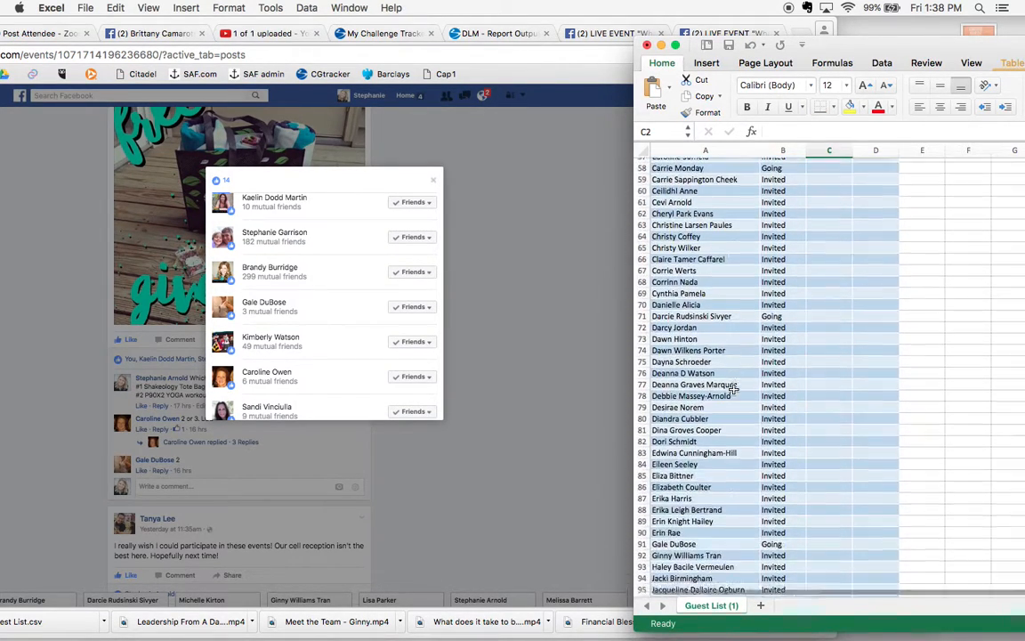
scroll("down", 3)
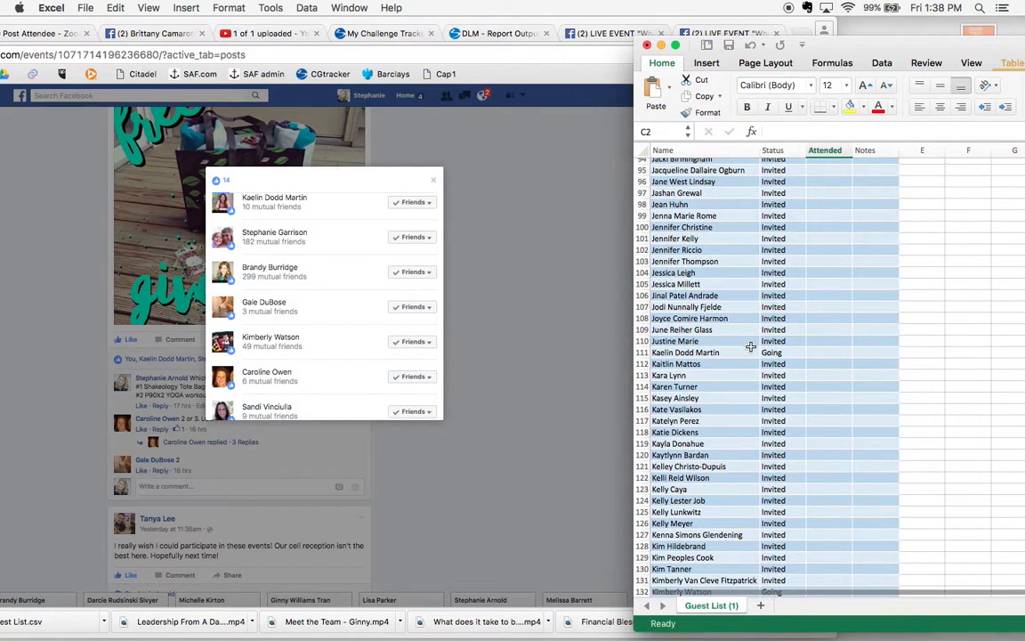
left_click(829, 352)
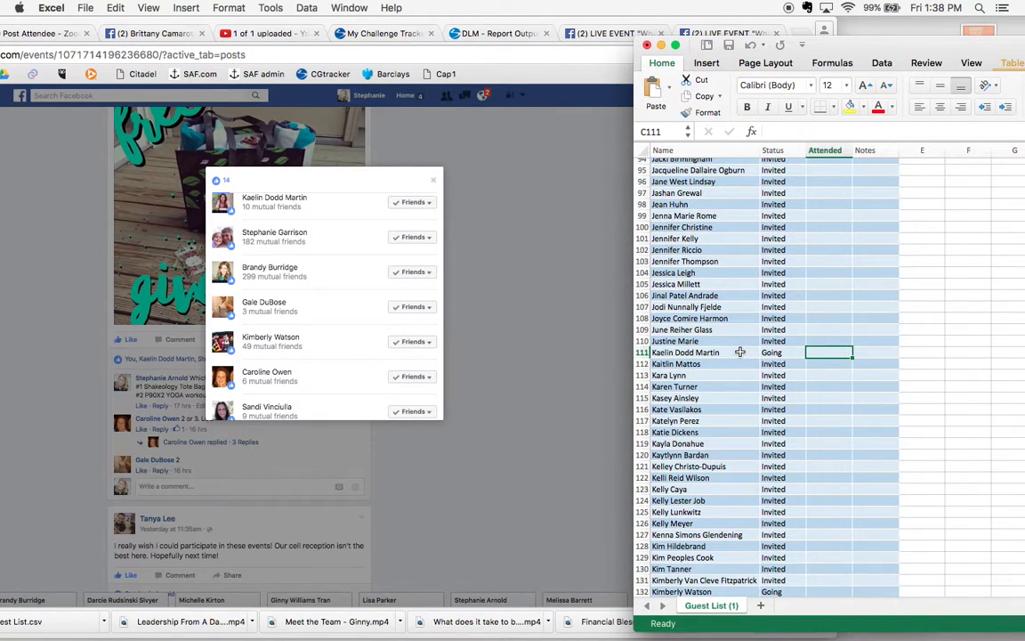
type("yes")
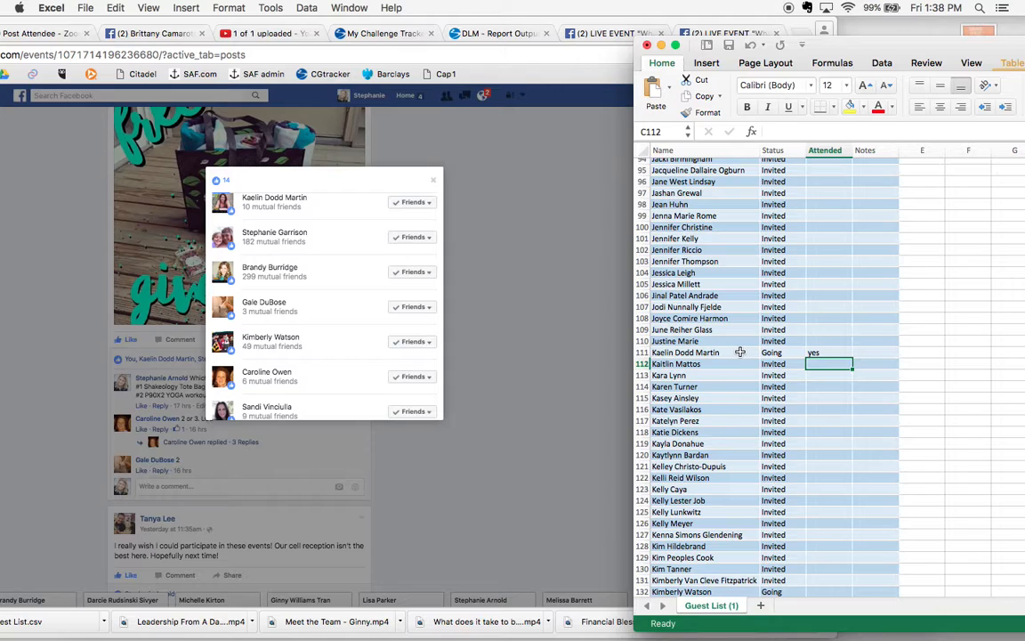
type("x")
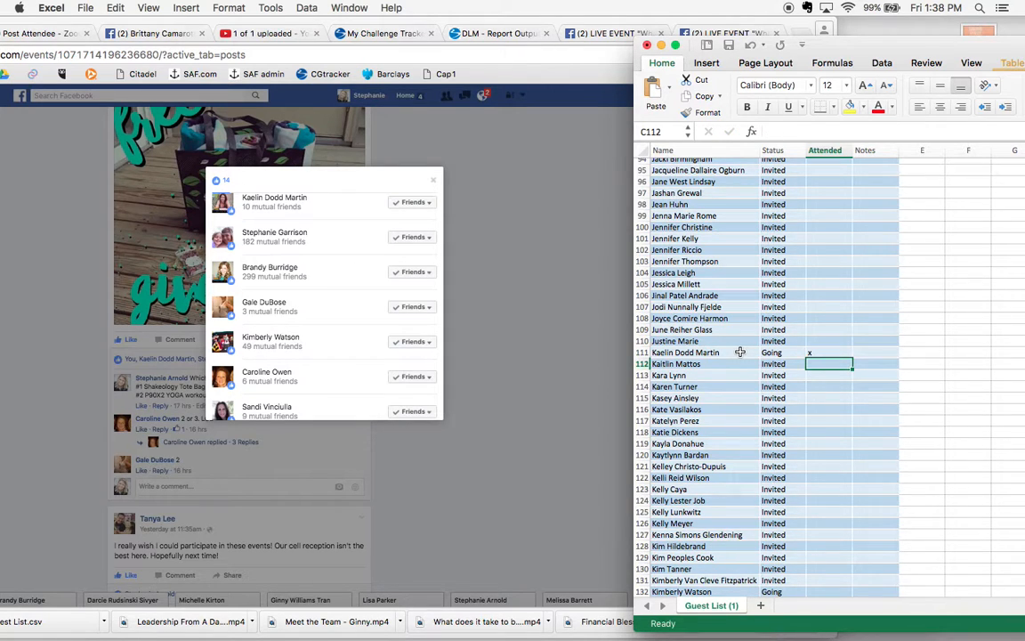
scroll("down", 3)
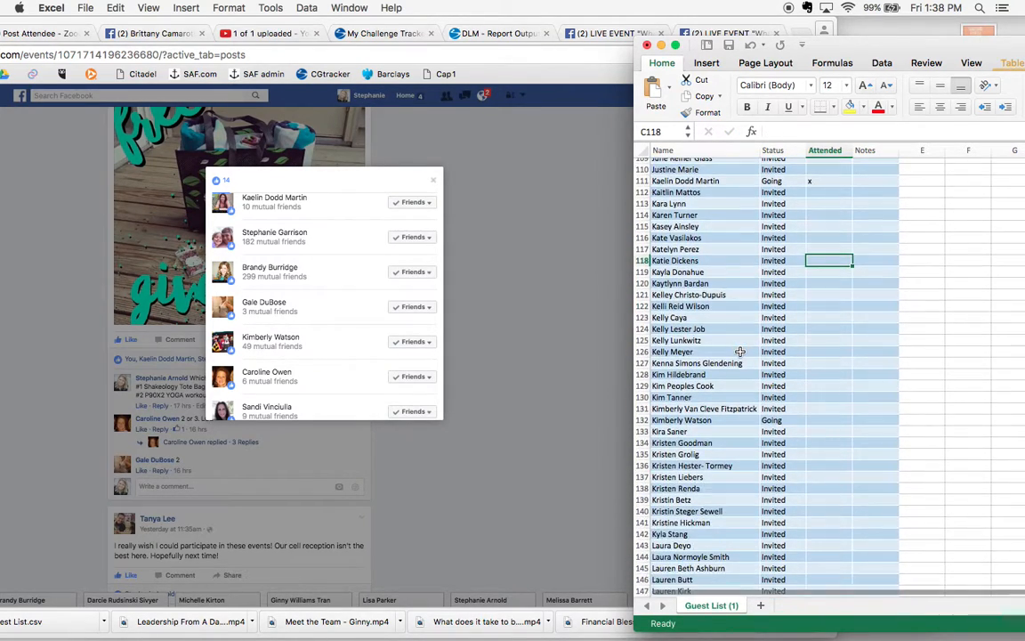
scroll("down", 3)
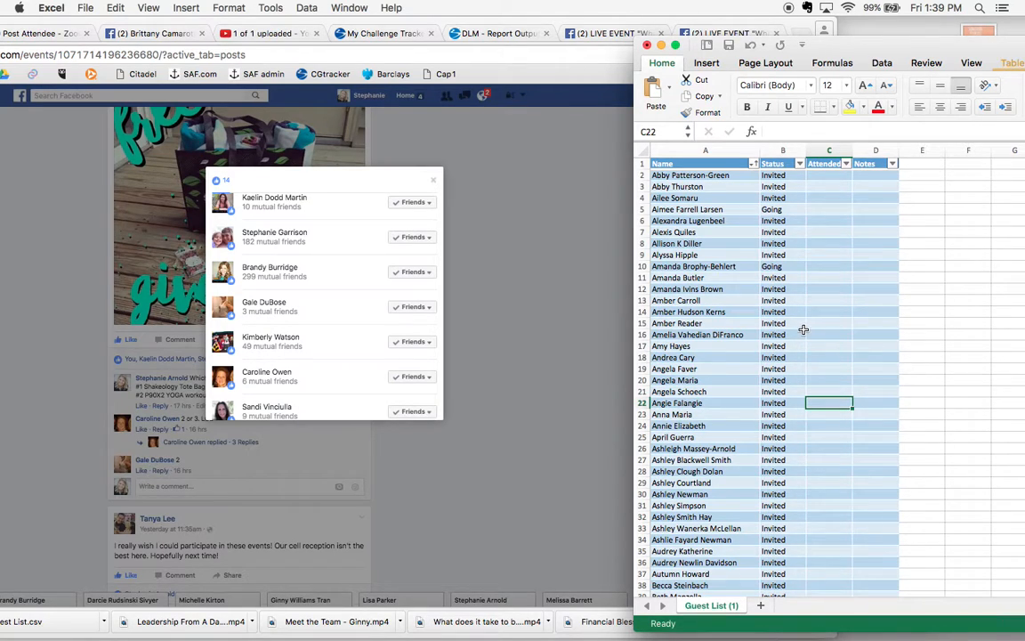
scroll("down", 3)
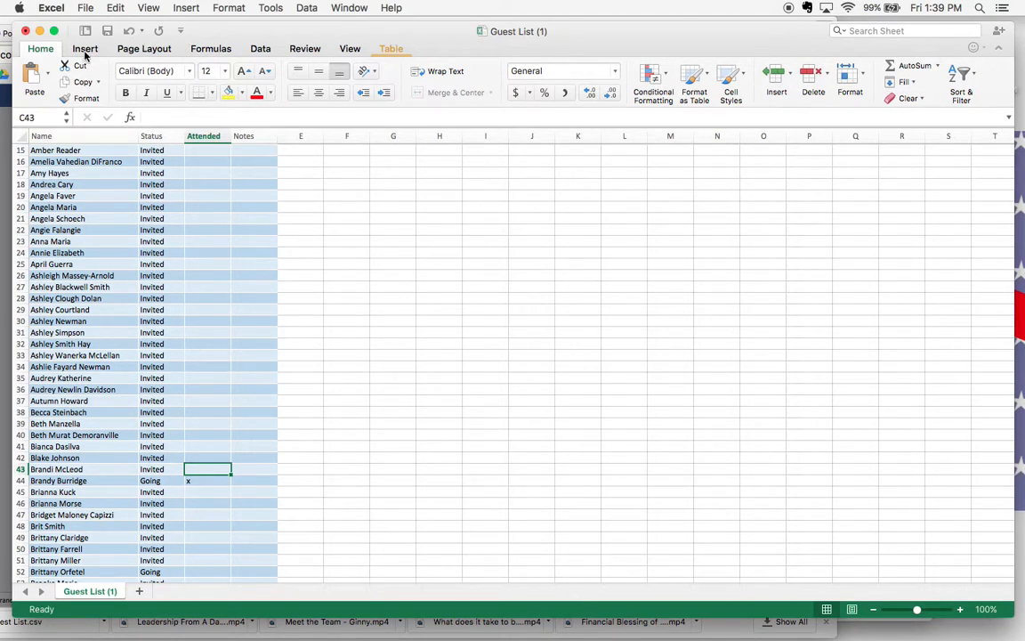
- Browse the Insert, Page Layout, Data, Review, View and Home ribbons, then reach Find under the Edit menu
left_click(86, 48)
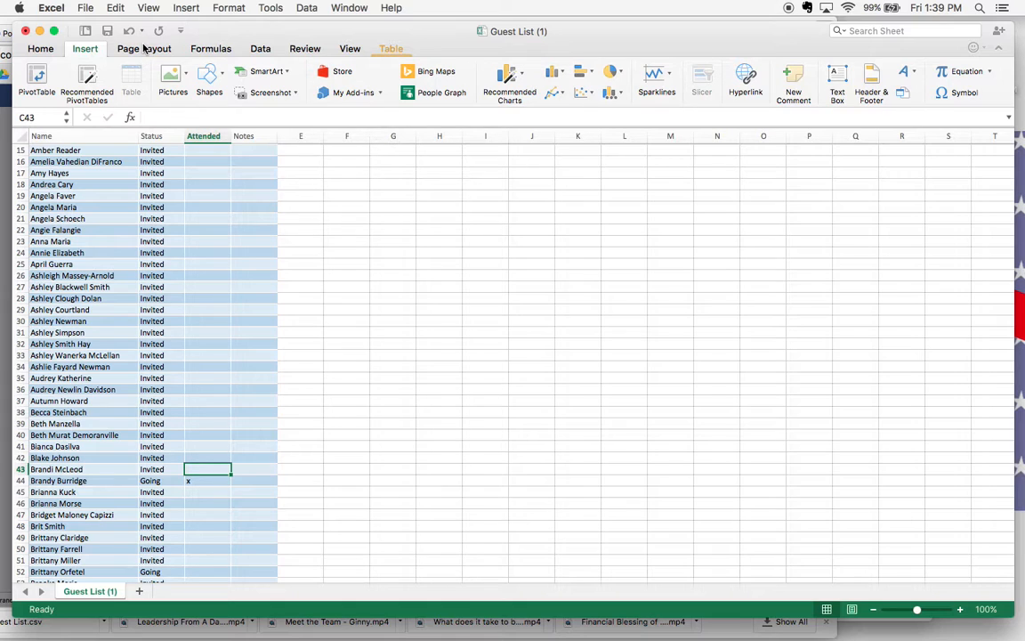
left_click(142, 48)
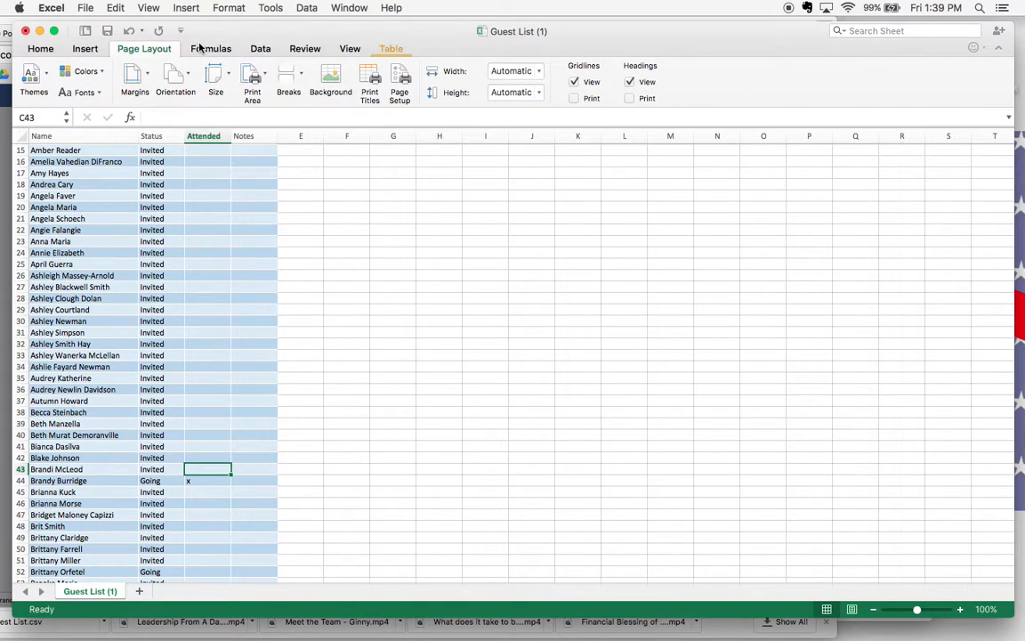
left_click(260, 48)
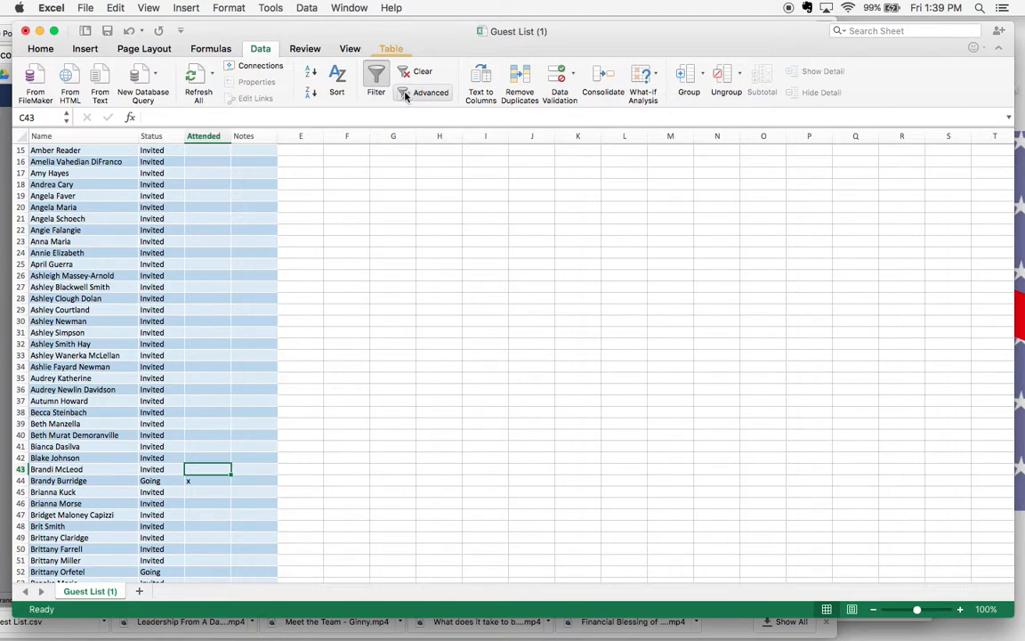
mouse_move(377, 102)
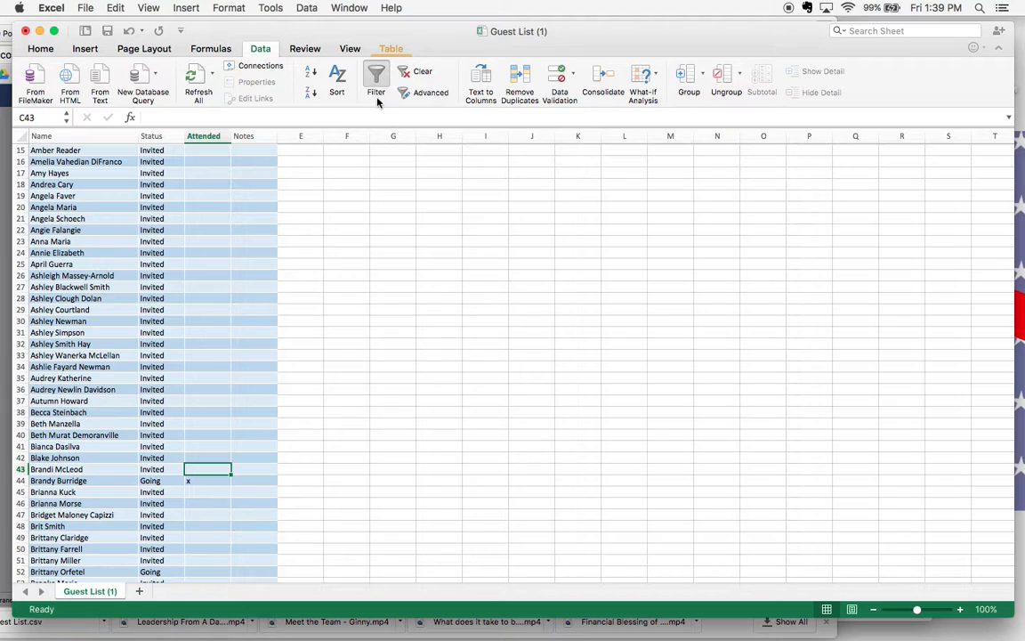
left_click(306, 50)
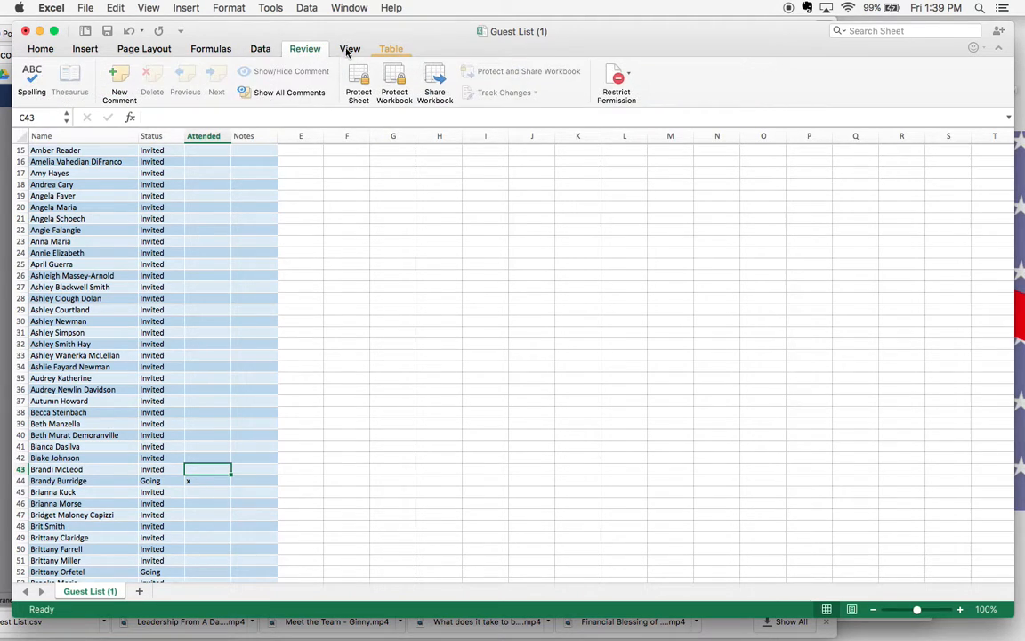
left_click(349, 48)
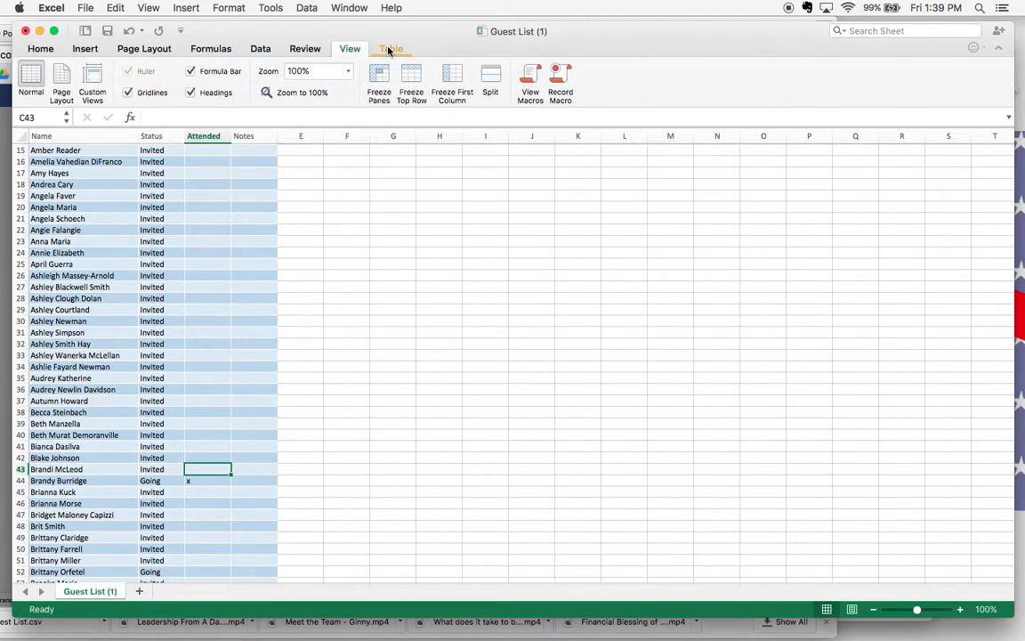
left_click(39, 48)
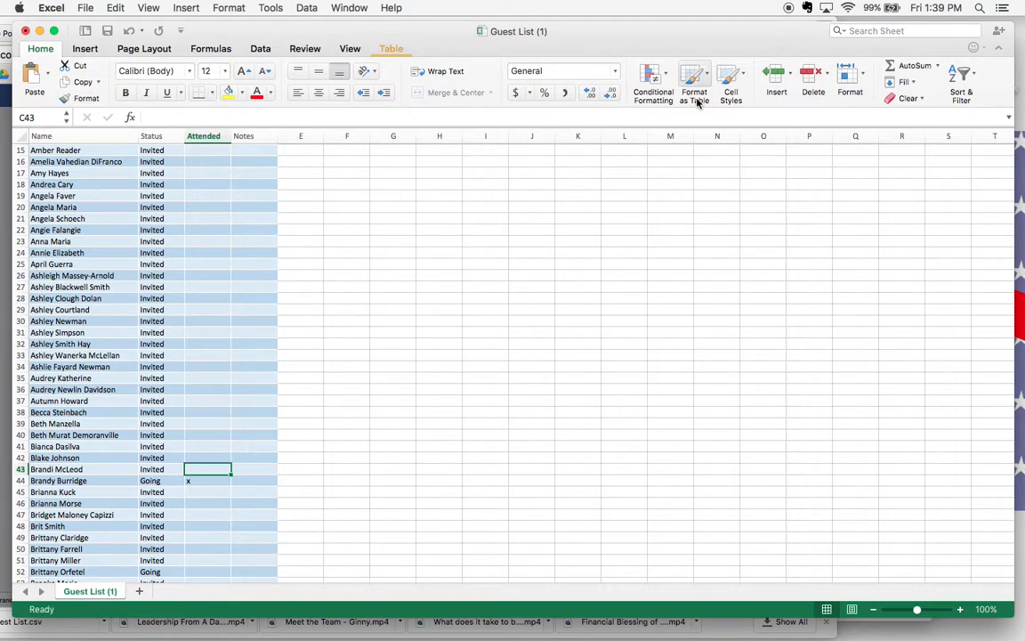
mouse_move(694, 86)
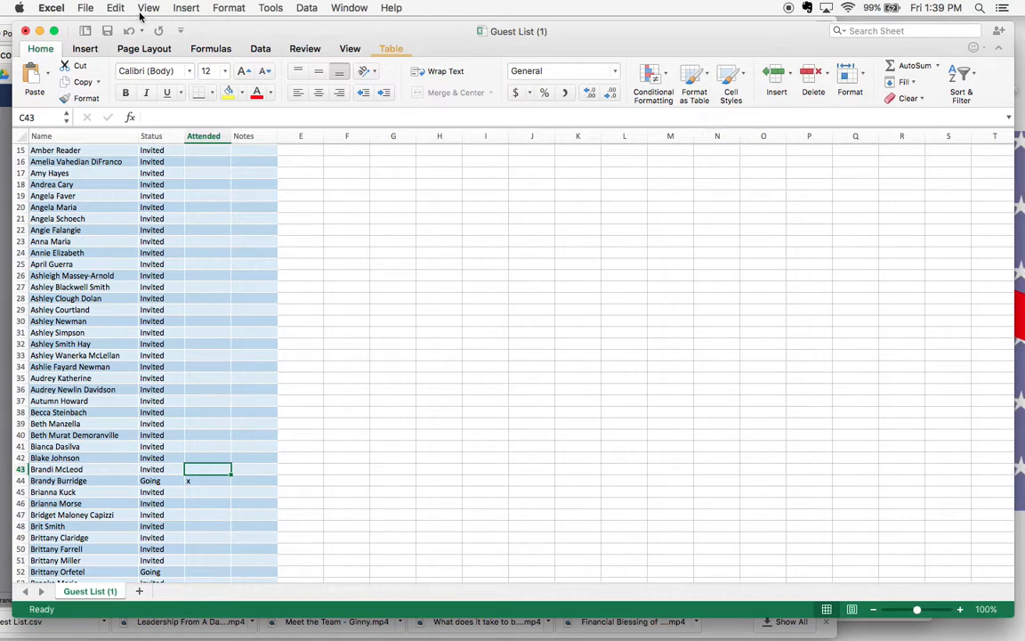
left_click(114, 7)
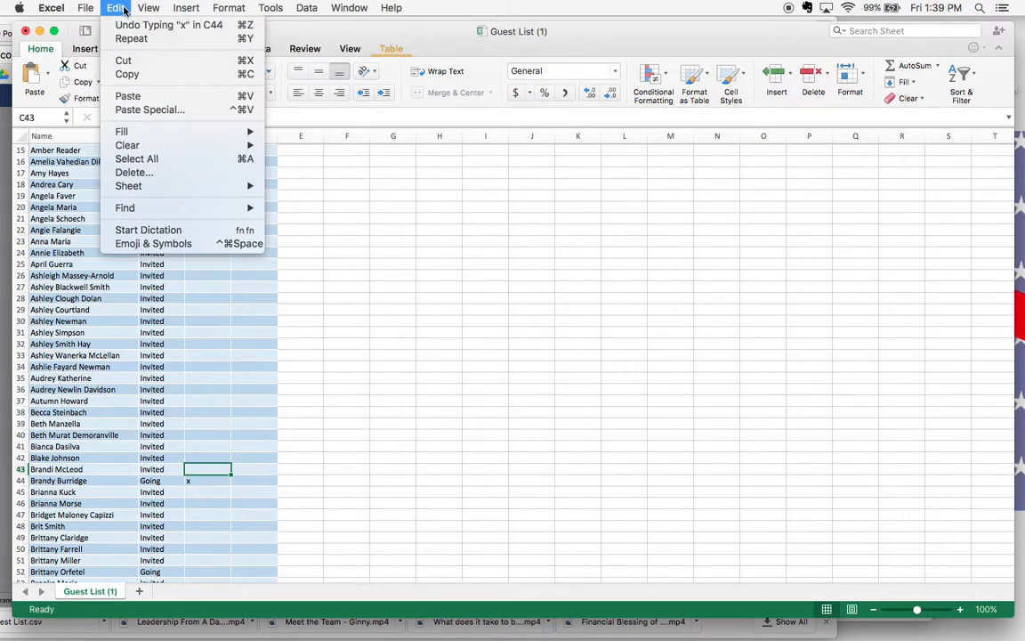
mouse_move(125, 206)
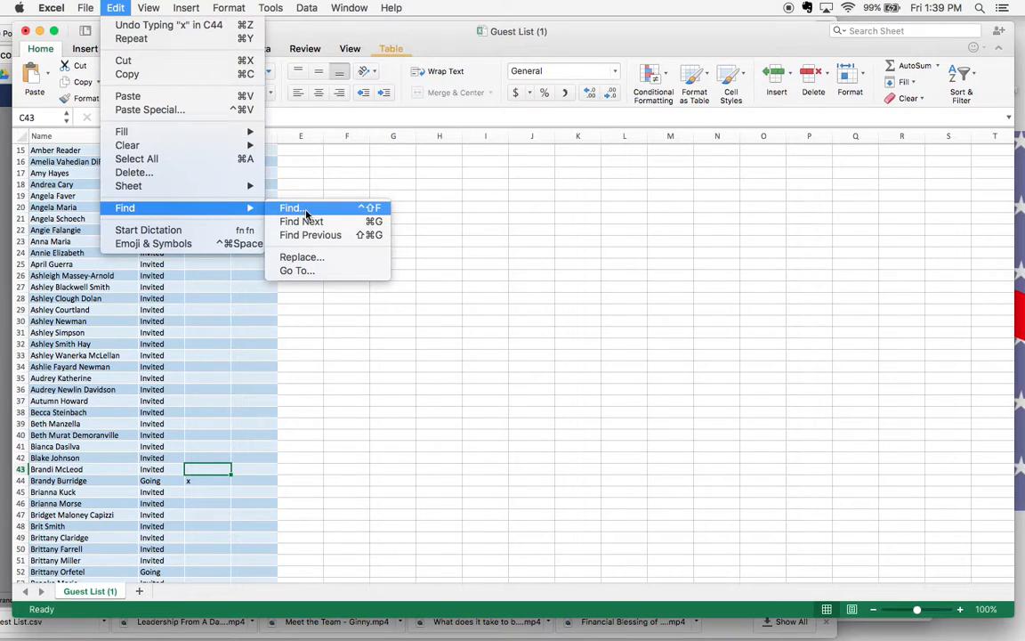
left_click(290, 207)
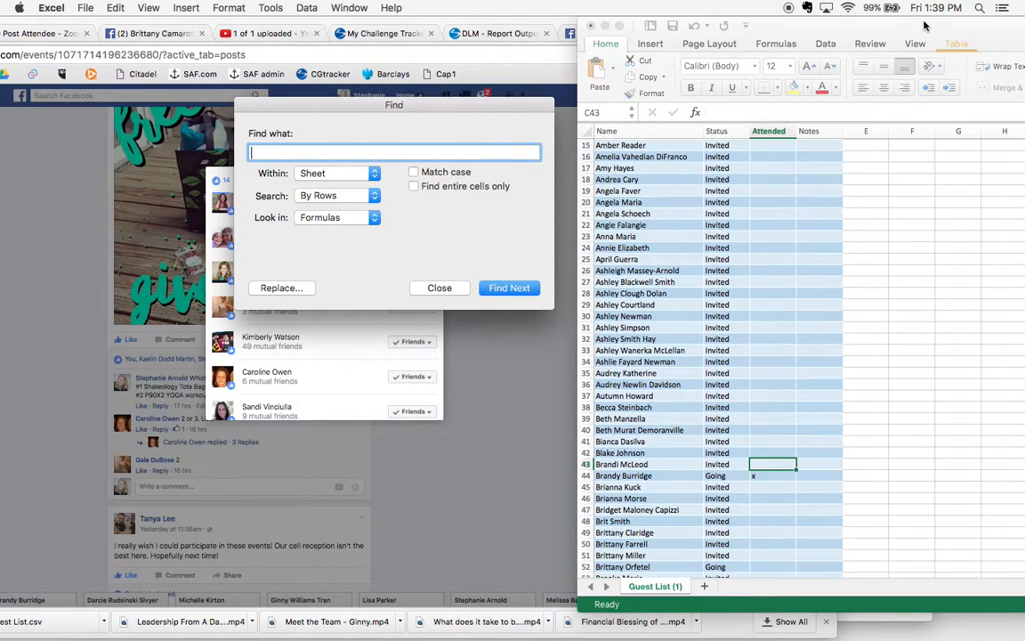
left_click_drag(393, 104, 922, 189)
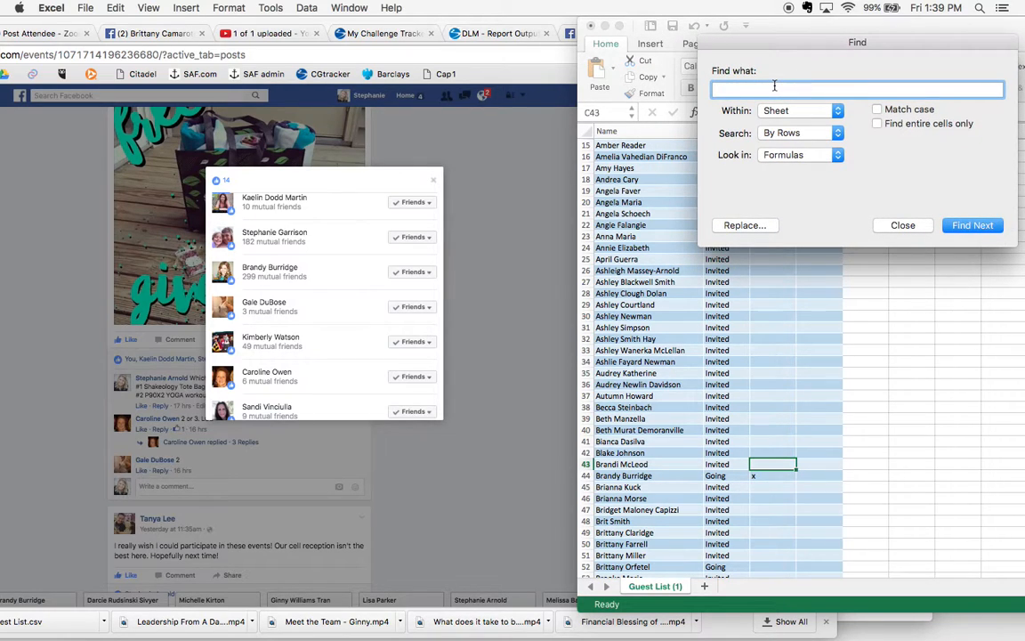
type("gale")
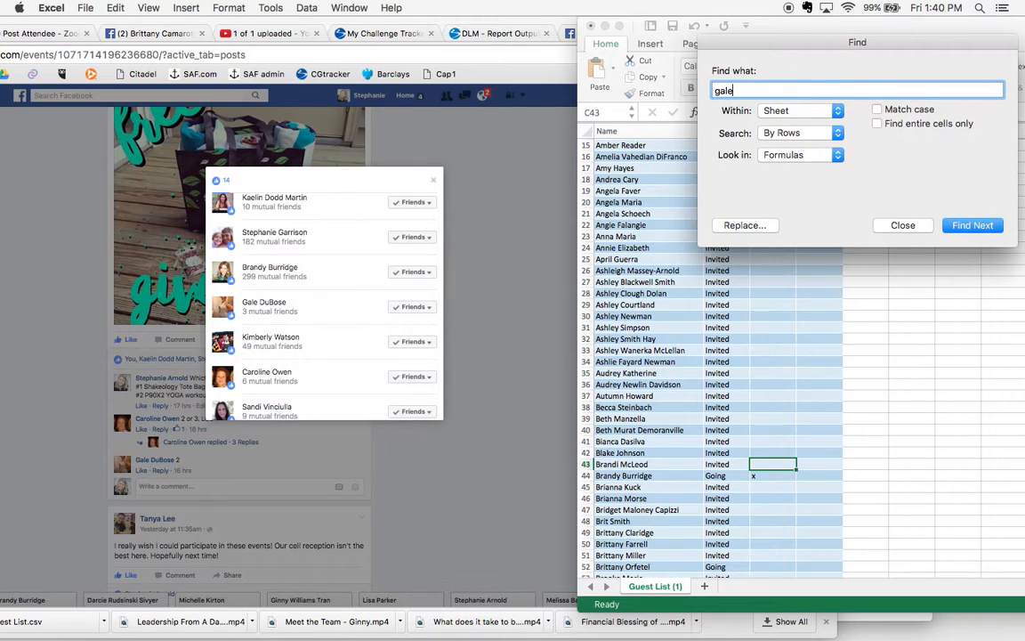
left_click(972, 224)
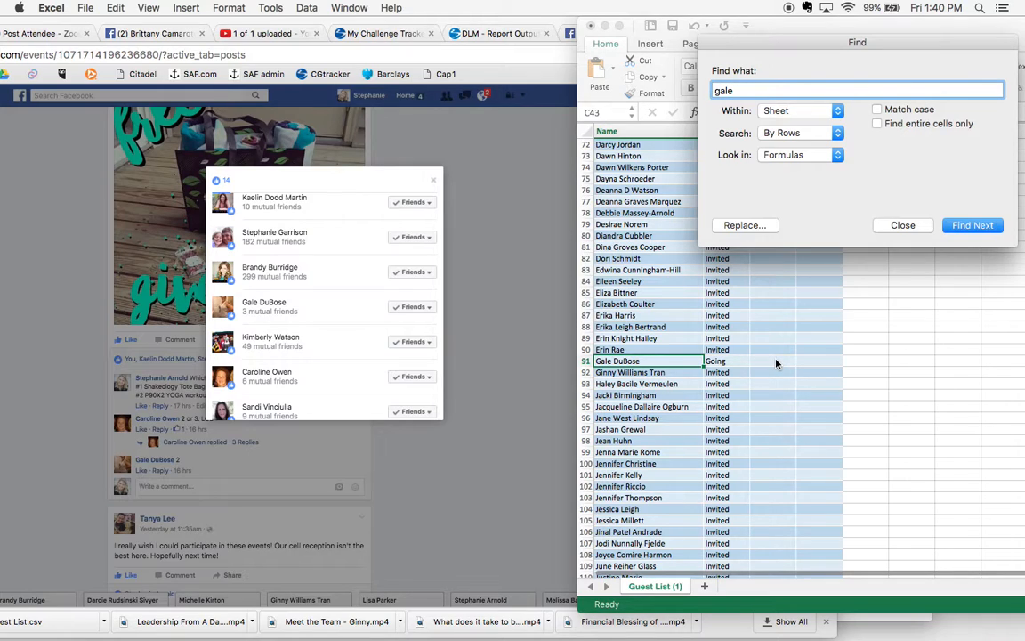
mouse_move(783, 214)
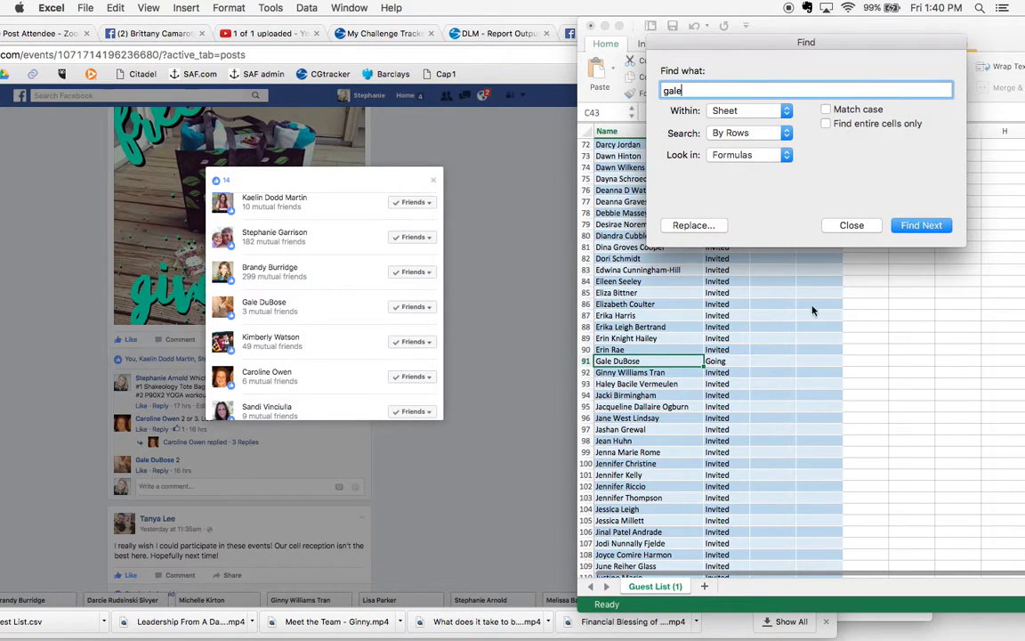
left_click(851, 224)
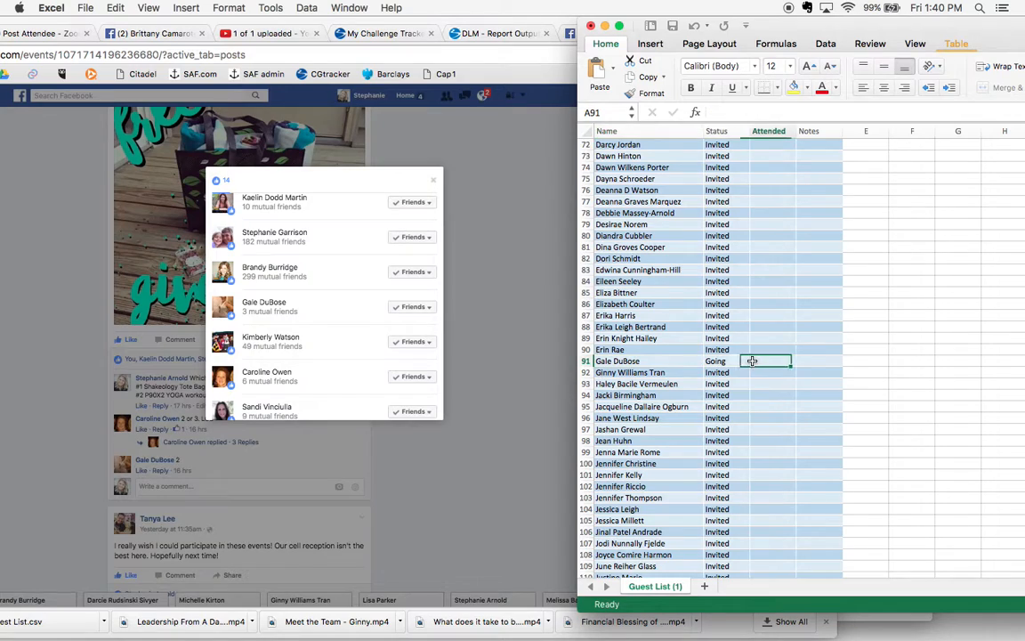
type("x")
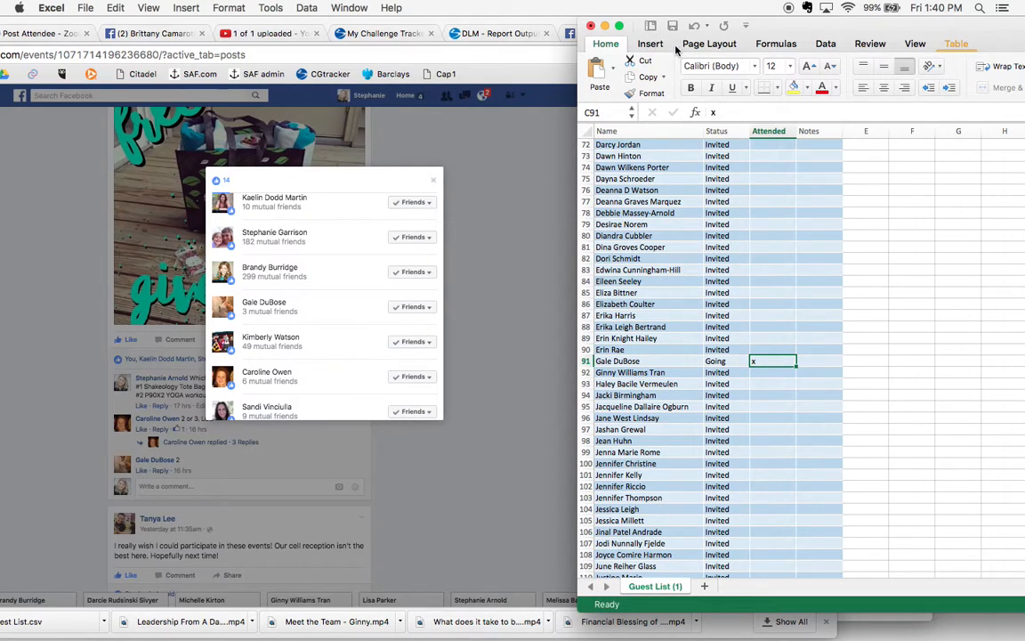
left_click(708, 42)
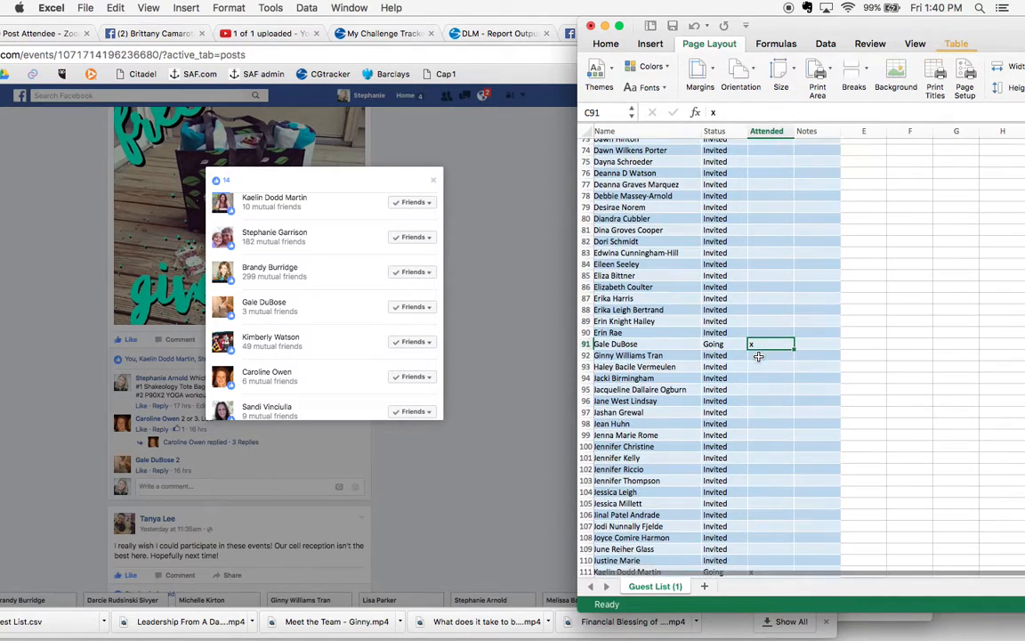
scroll("down", 3)
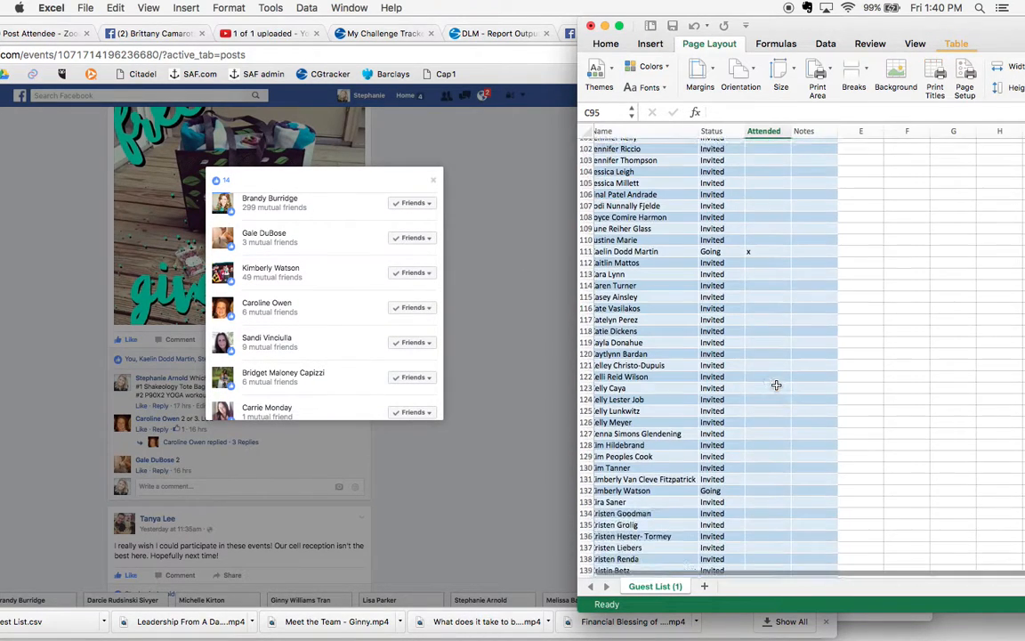
scroll("down", 3)
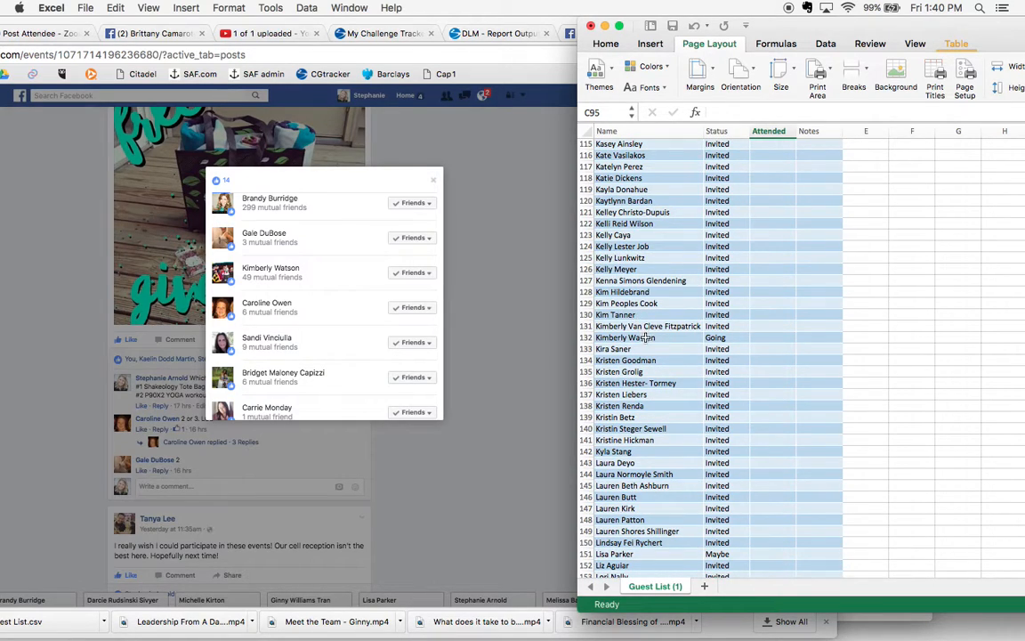
left_click(773, 347)
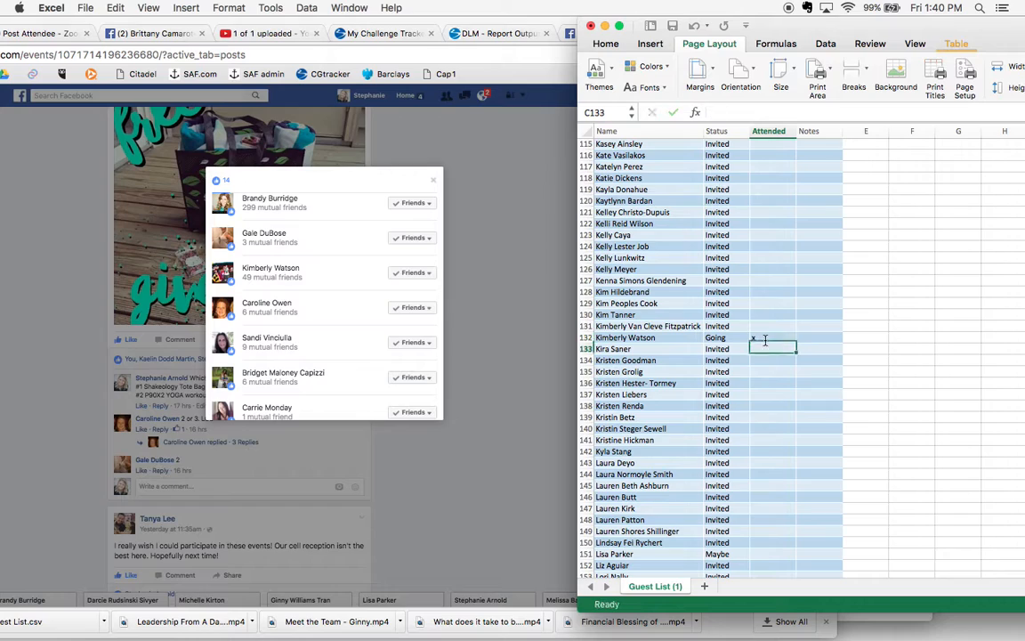
scroll("down", 3)
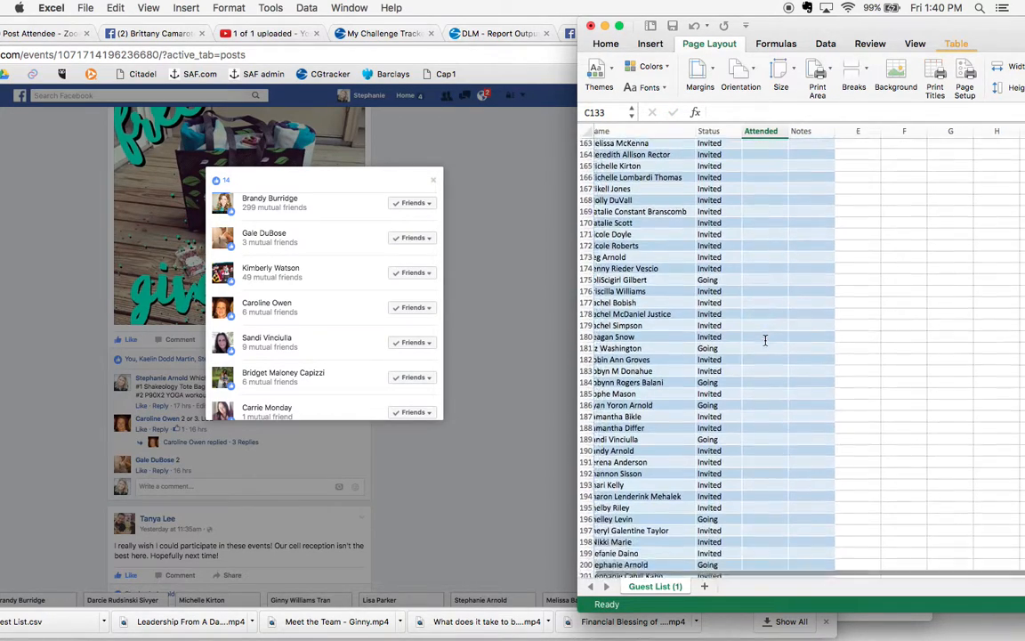
scroll("down", 3)
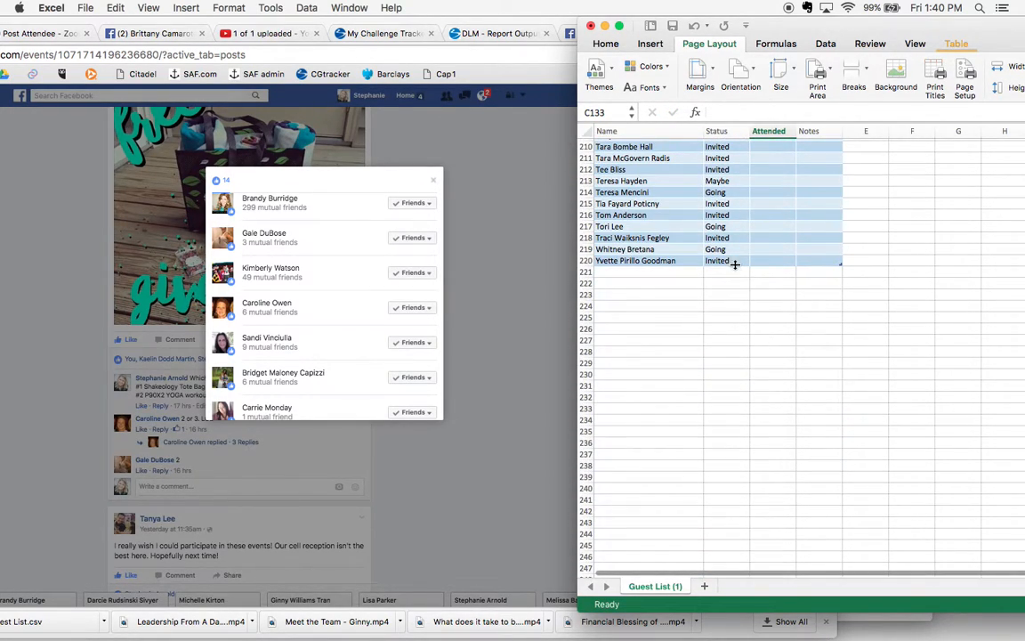
- Enter NEW with an x under Attended in row 221 and move to its name cell
left_click(726, 271)
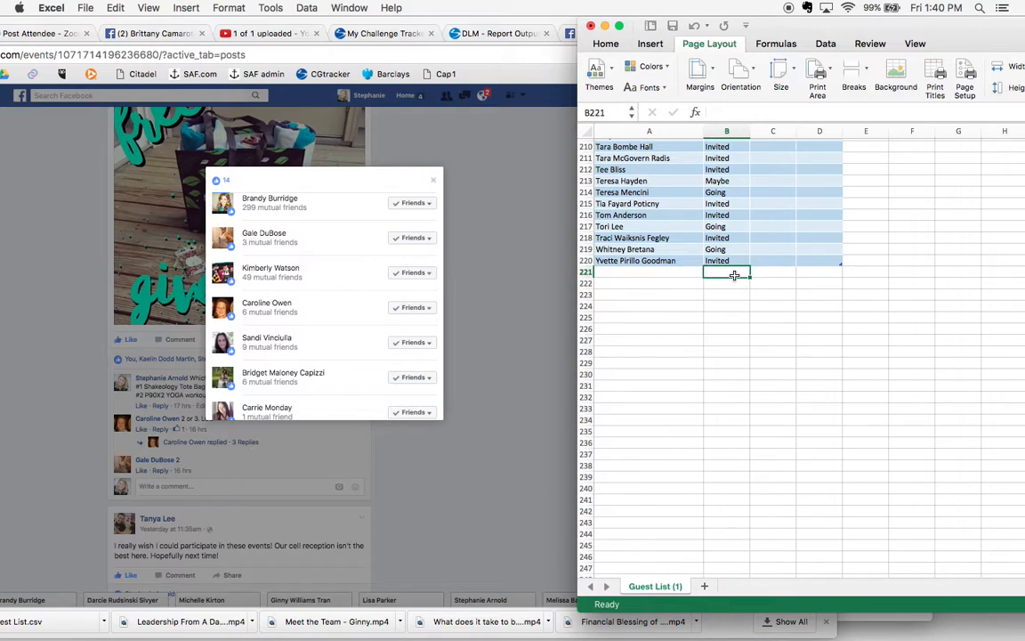
type("NEW")
left_click(775, 272)
type("x")
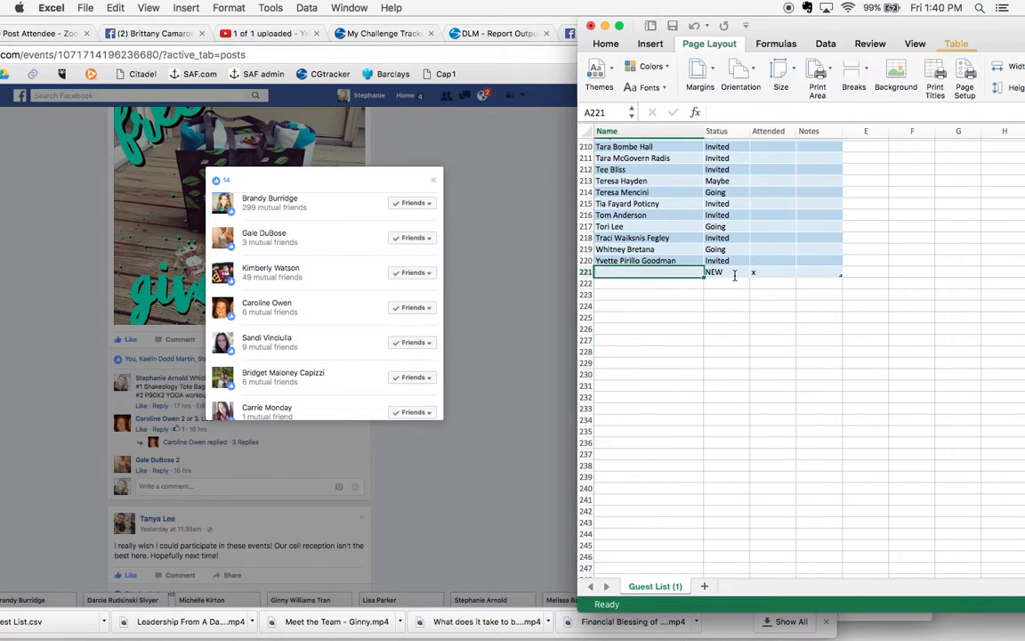
left_click(751, 271)
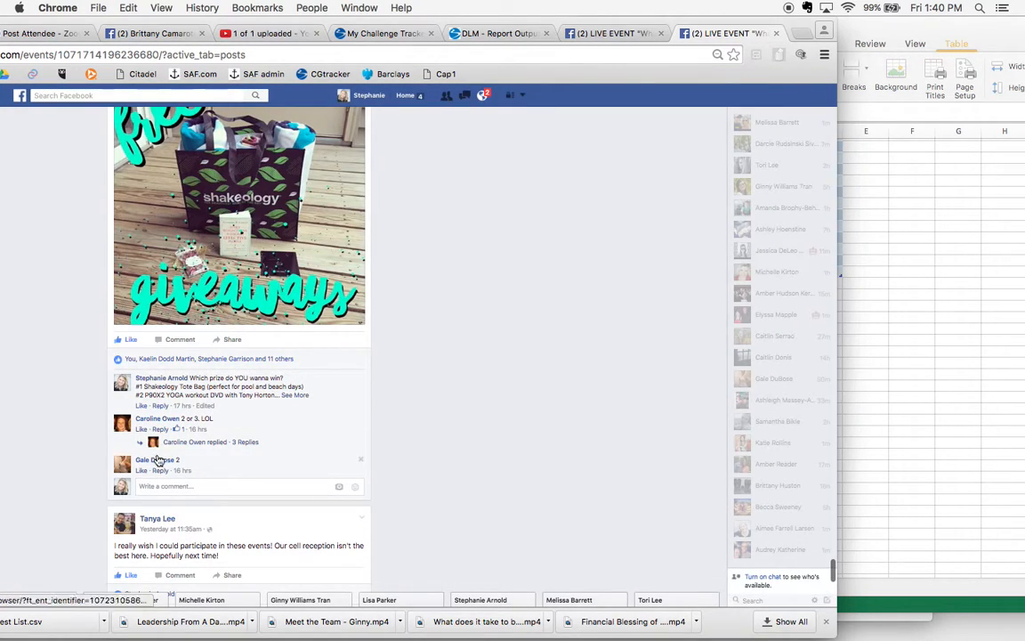
mouse_move(153, 459)
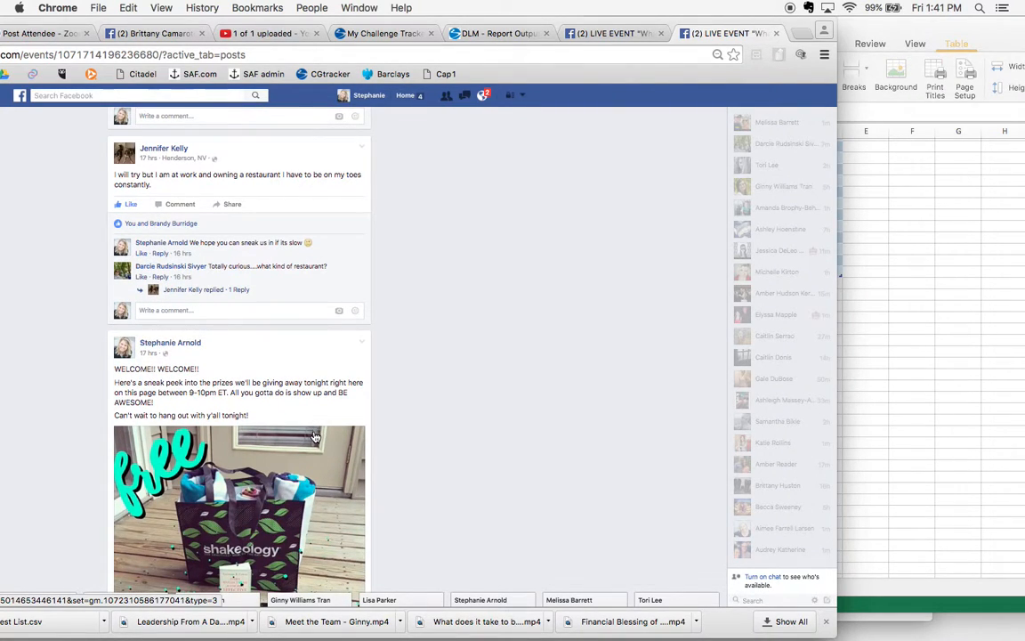
scroll("down", 3)
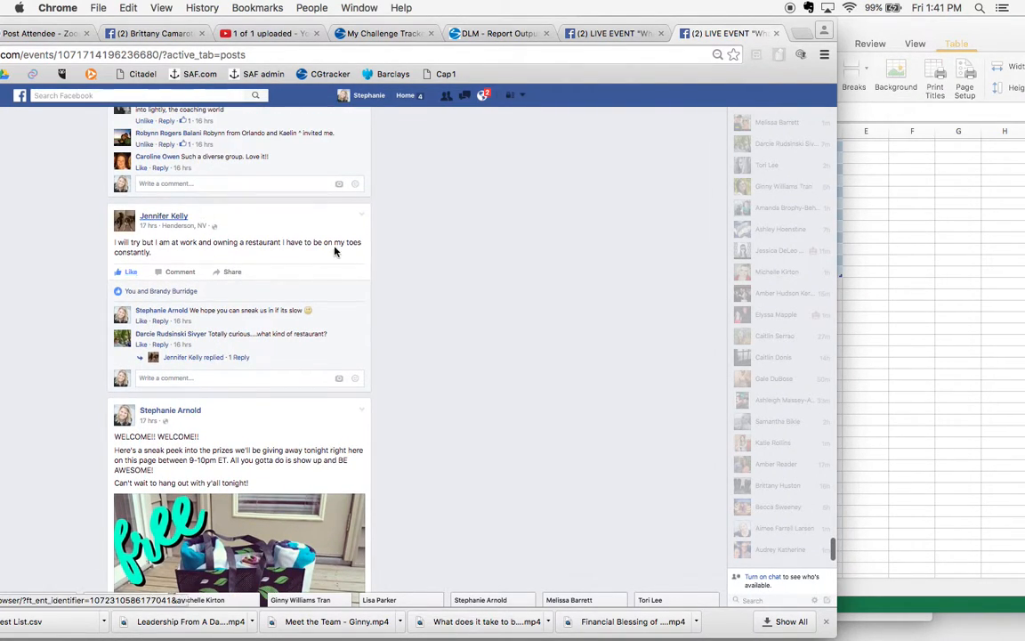
scroll("down", 3)
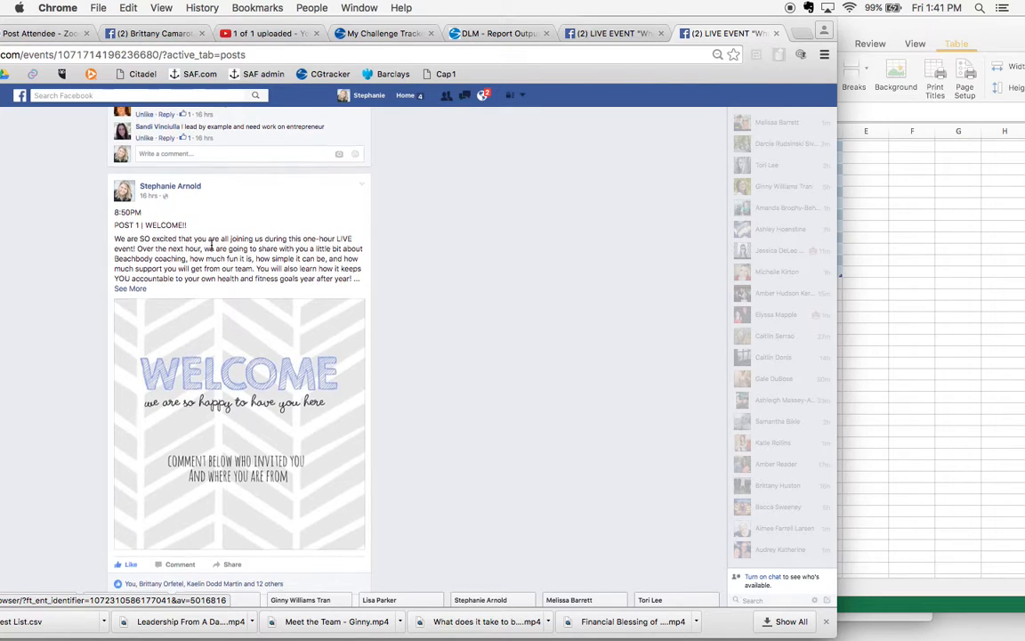
scroll("down", 3)
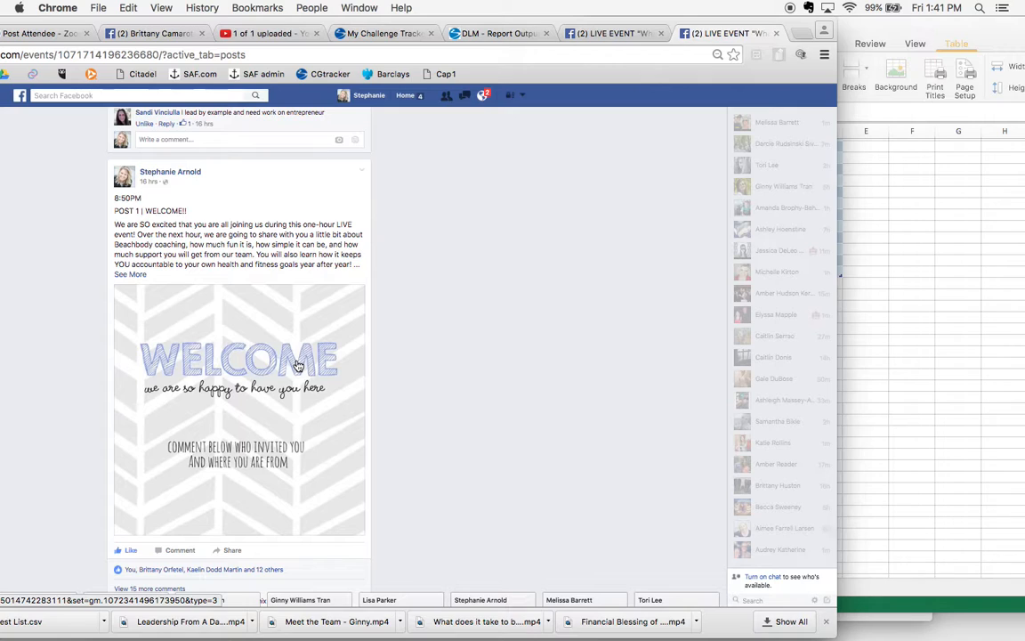
scroll("down", 3)
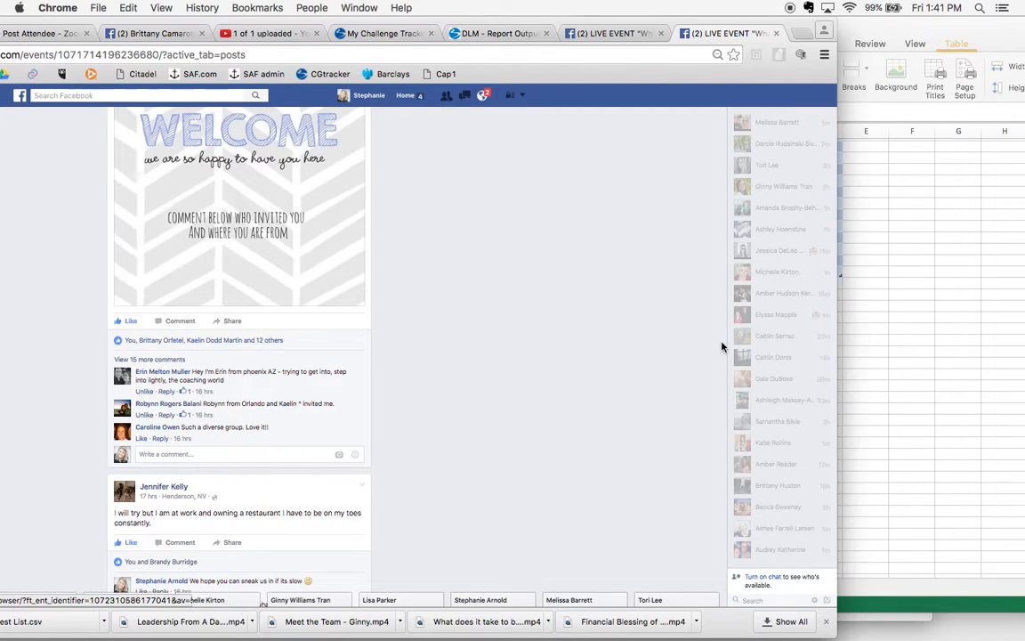
scroll("down", 3)
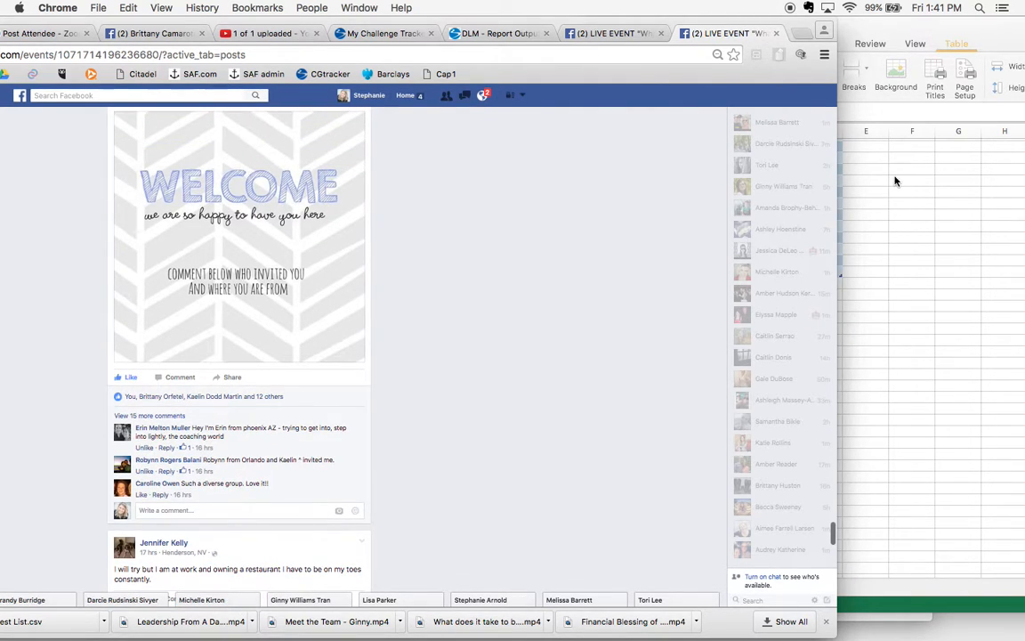
scroll("down", 3)
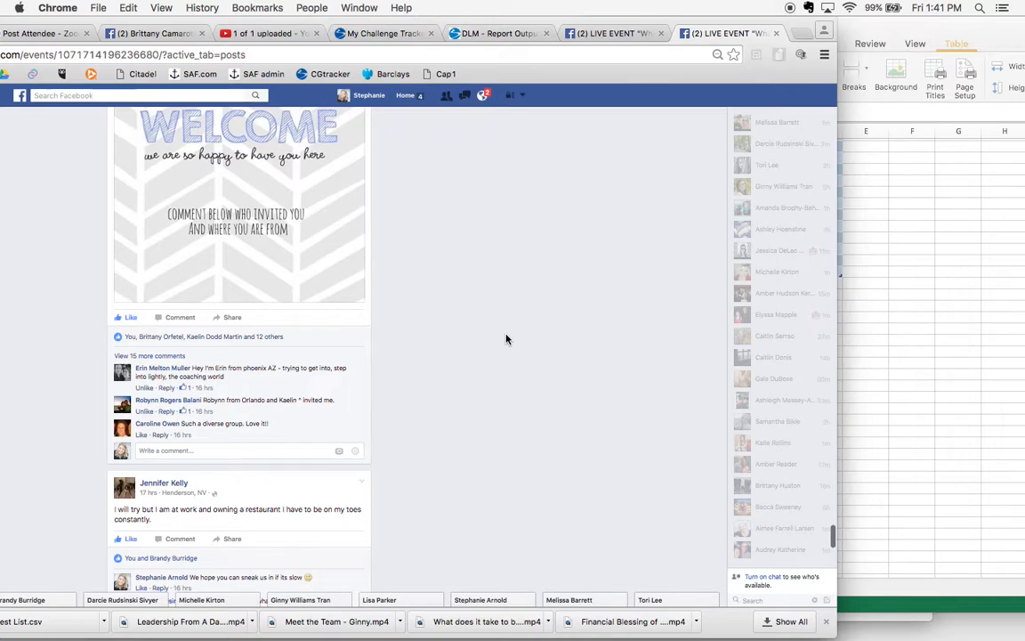
scroll("down", 3)
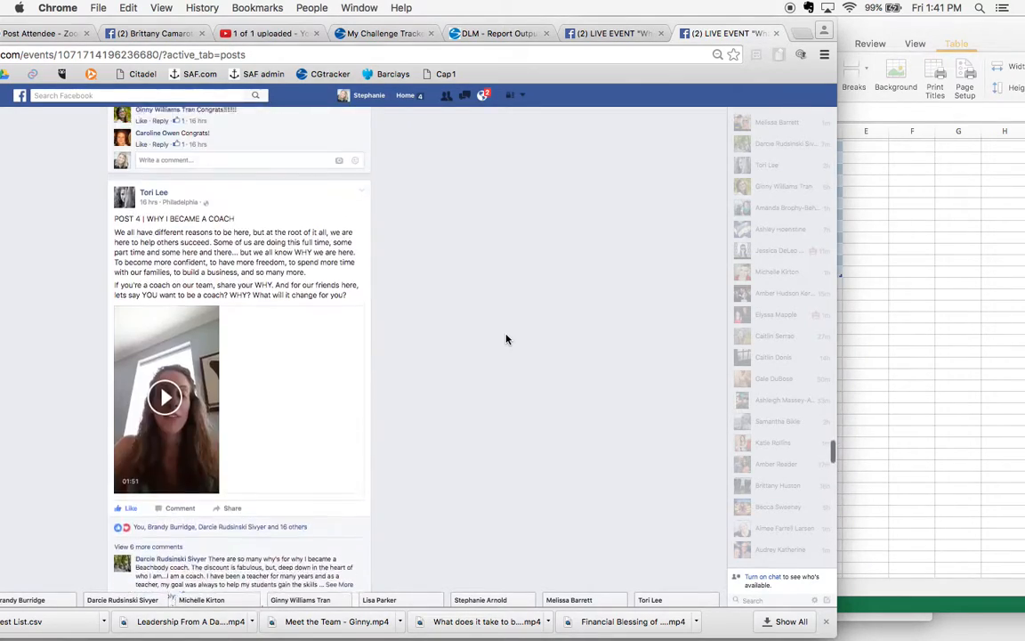
scroll("down", 3)
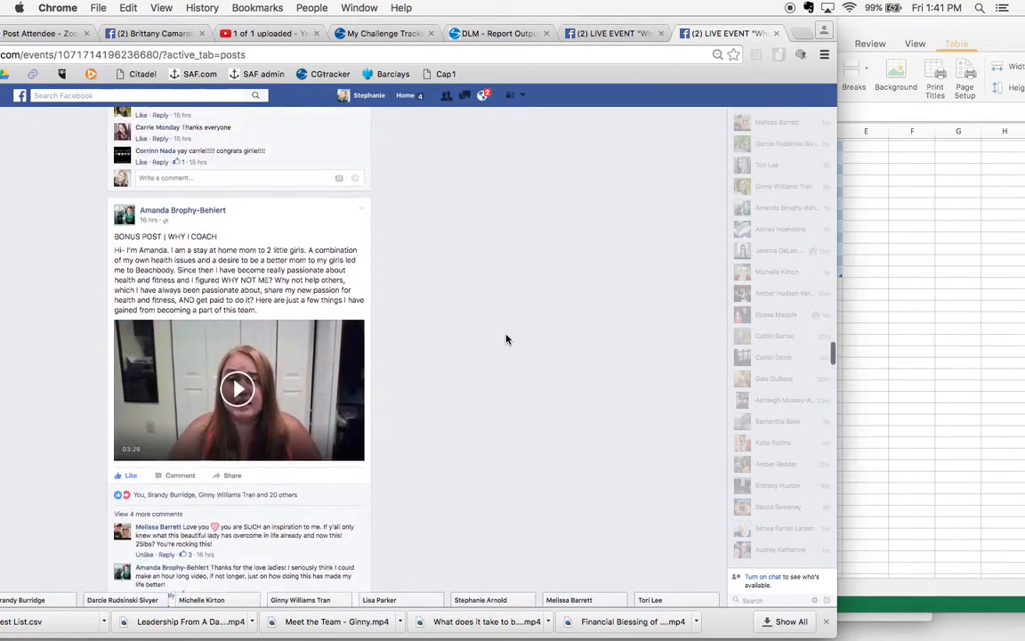
scroll("down", 3)
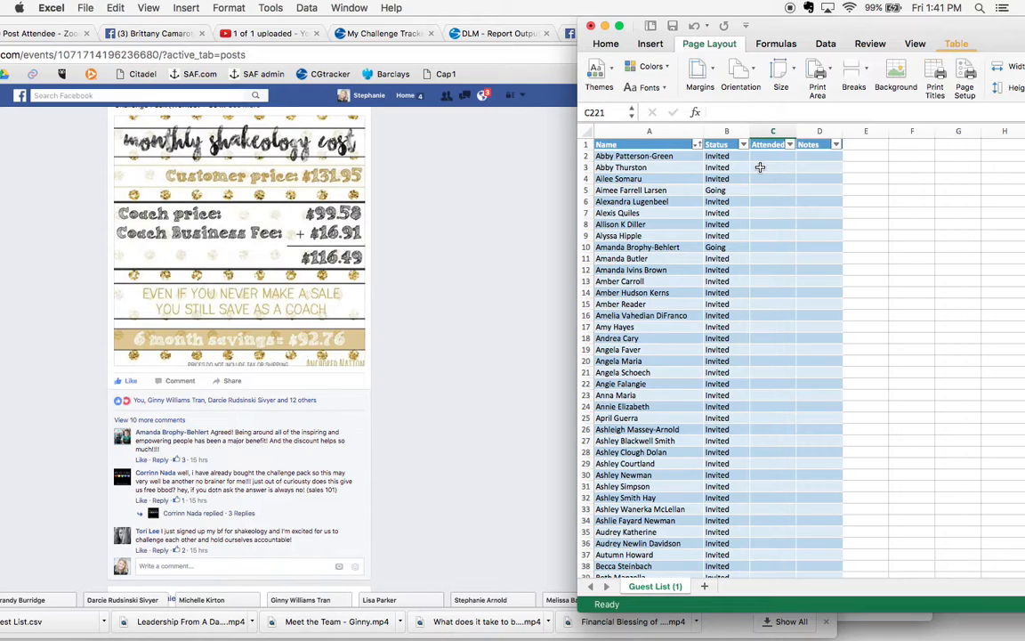
- Select the second guest's Attended cell in the maximized guest list
left_click(772, 167)
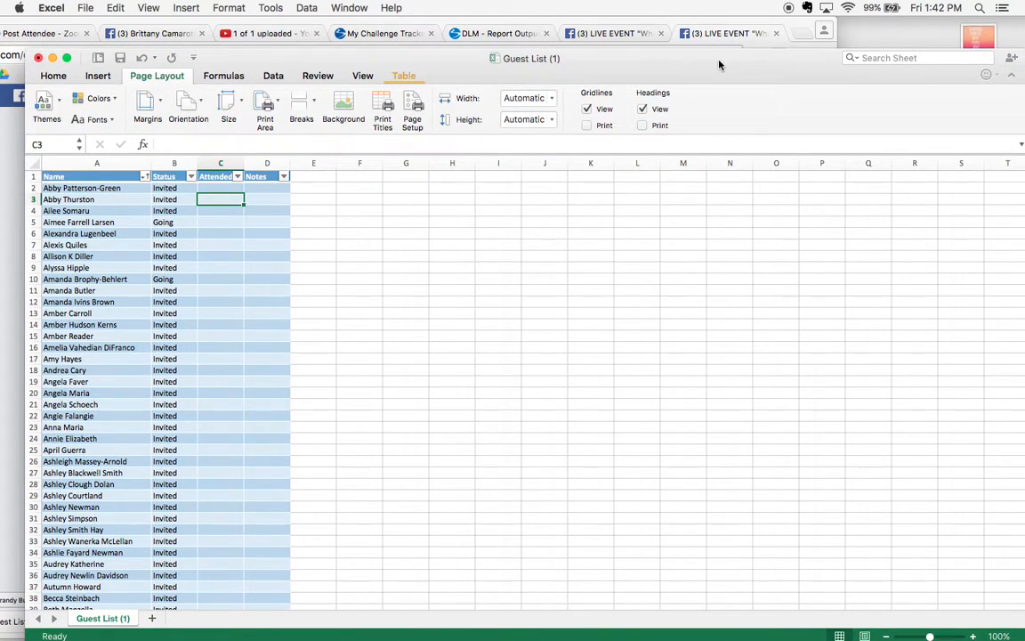
mouse_move(703, 27)
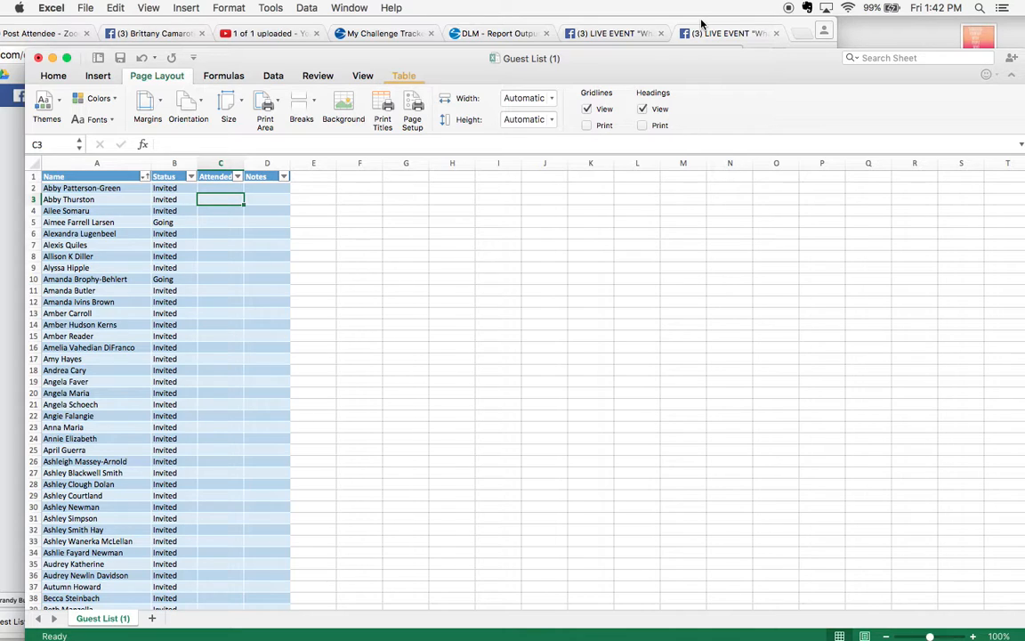
mouse_move(695, 71)
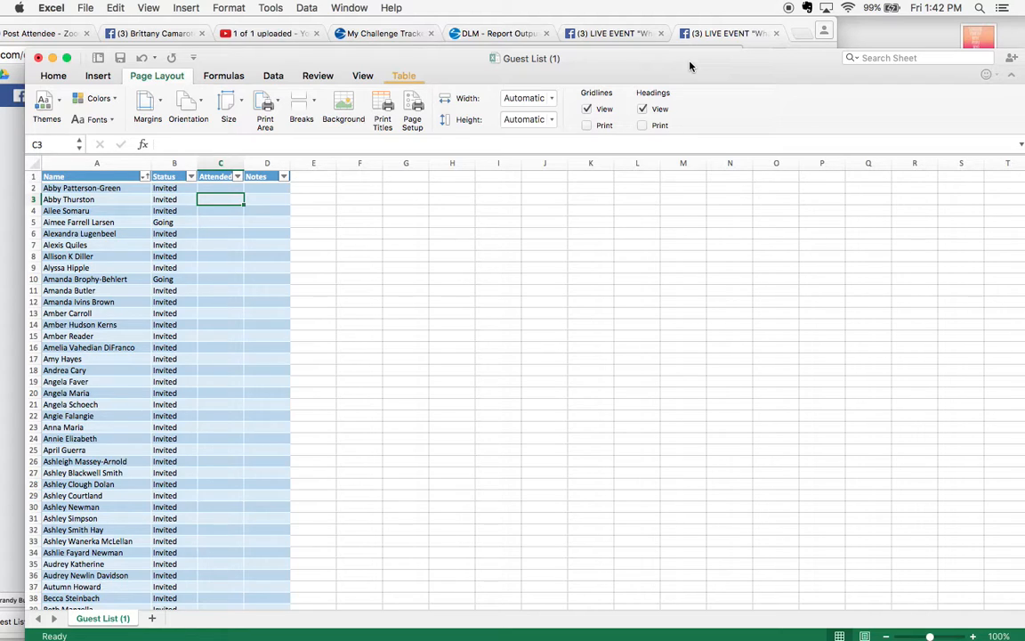
mouse_move(426, 68)
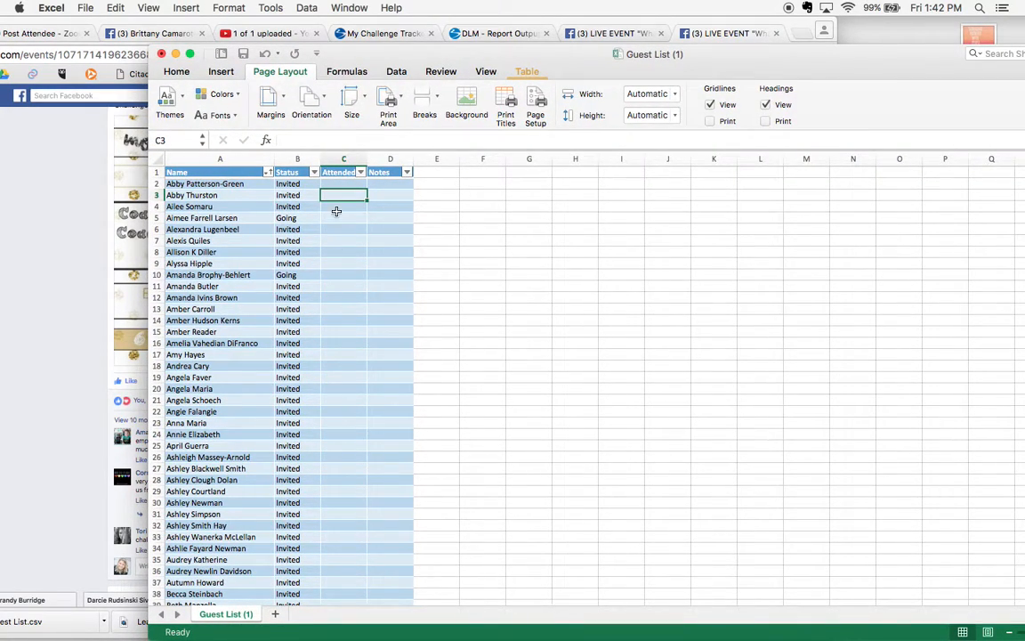
mouse_move(591, 397)
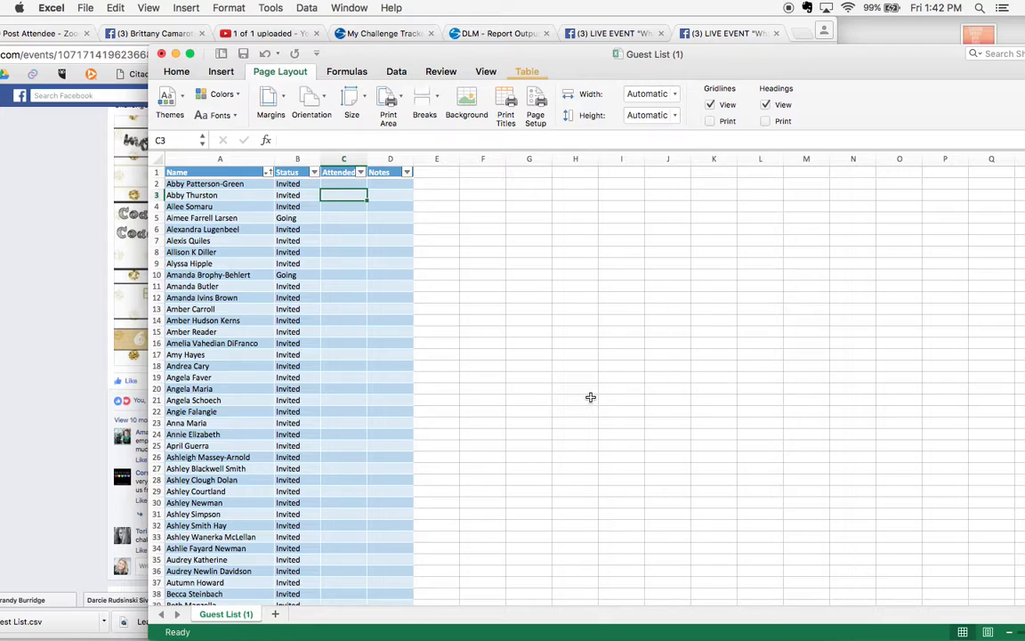